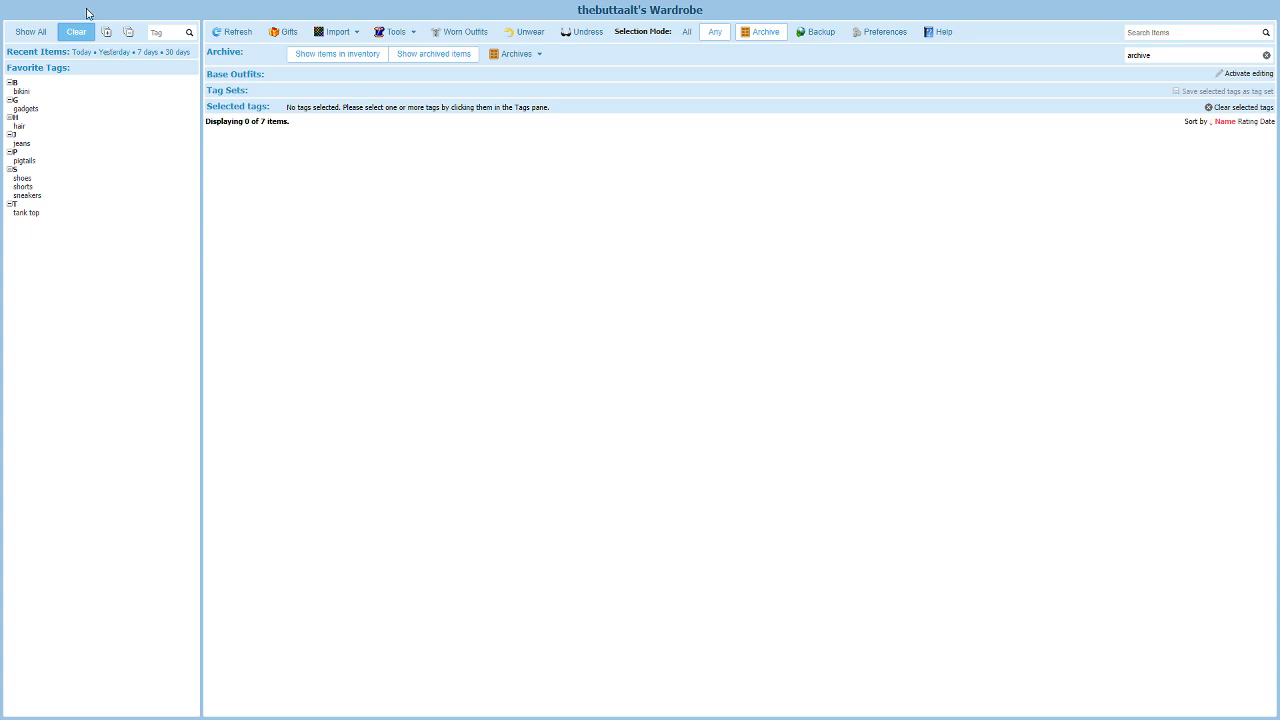
# - Filter the archive by the bikini tag to list the archived Peach Ruffle Kini
pyautogui.click(20, 92)
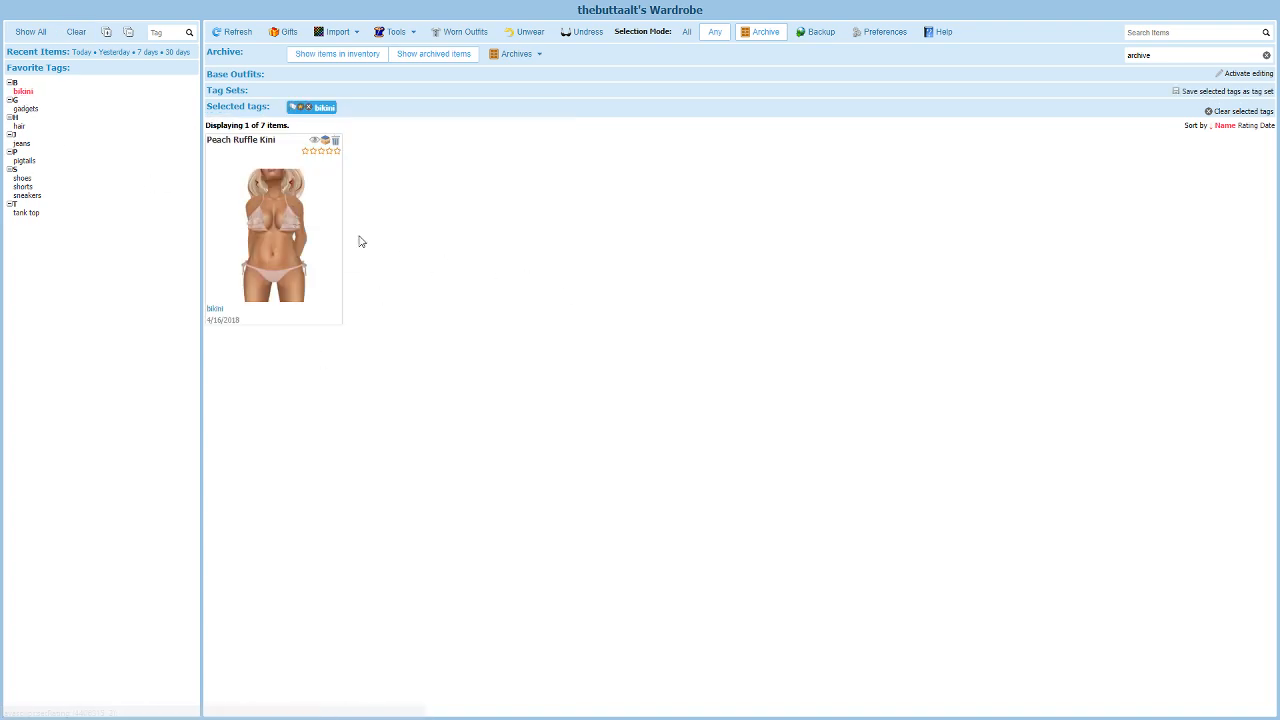
pyautogui.moveTo(324, 140)
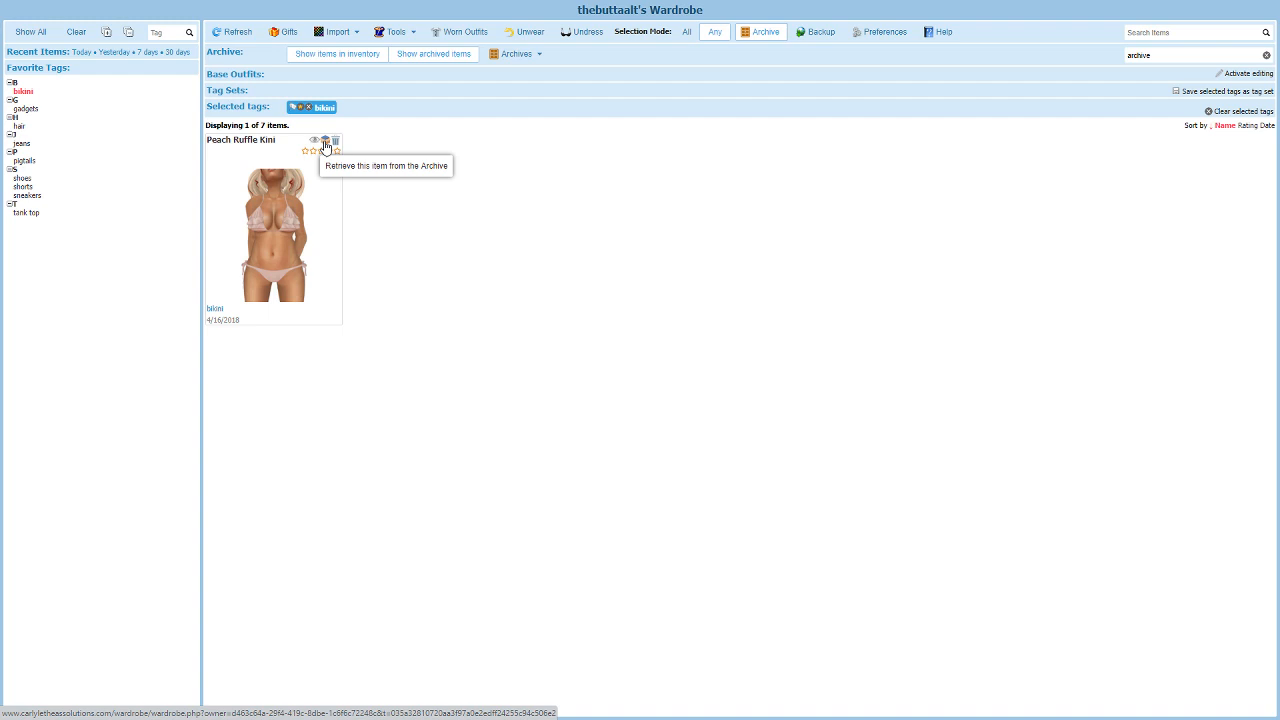
# - Retrieve the Peach Ruffle Kini from the archive with unbox-and-restore-to-inventory enabled
pyautogui.click(324, 140)
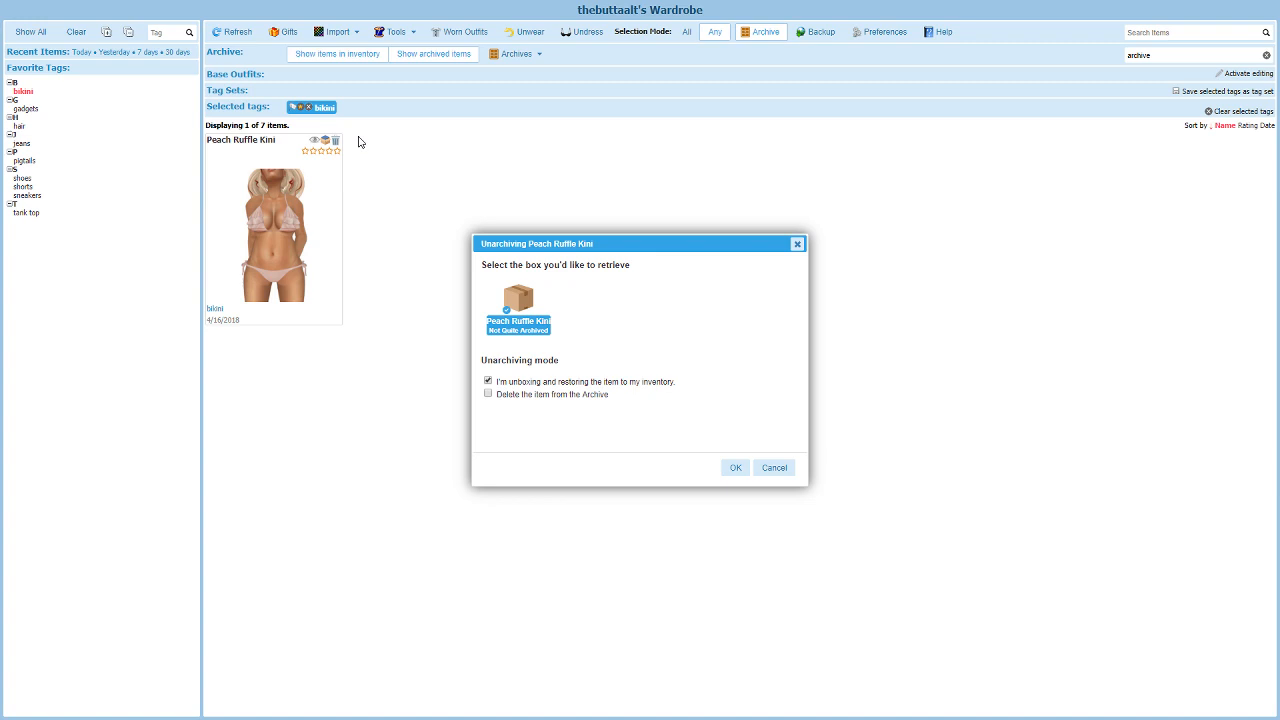
pyautogui.moveTo(632, 400)
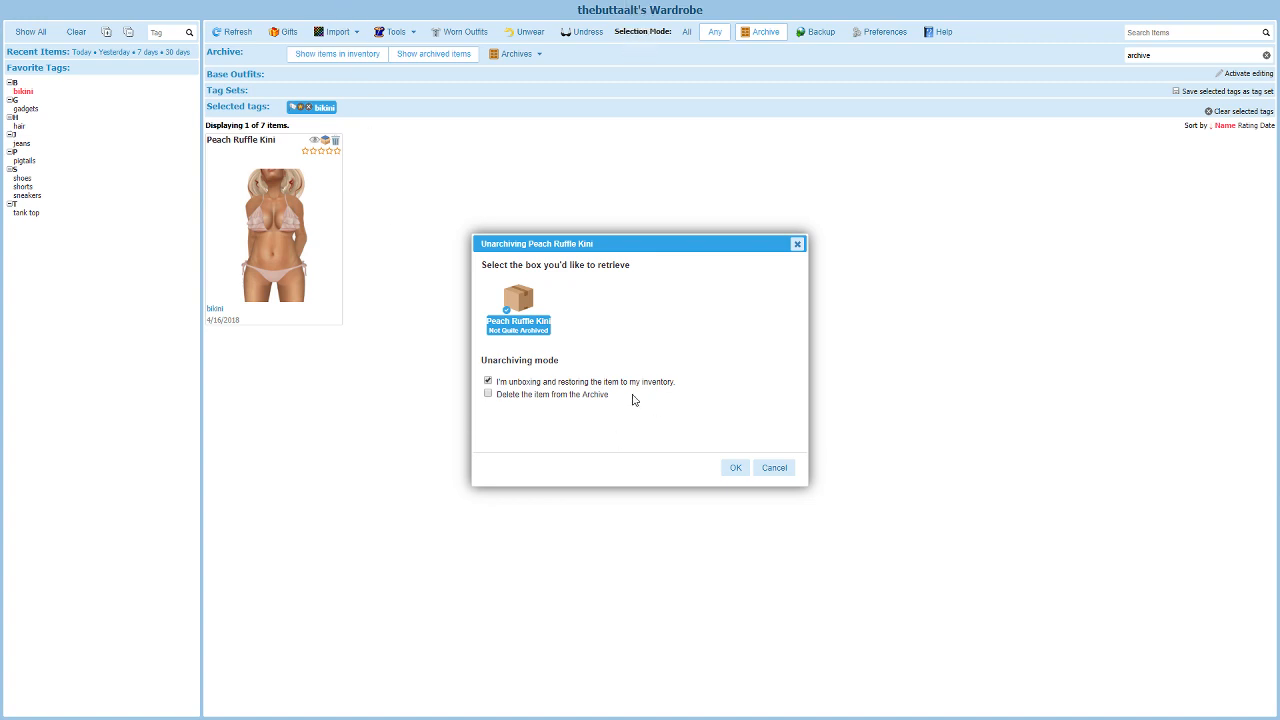
pyautogui.click(488, 380)
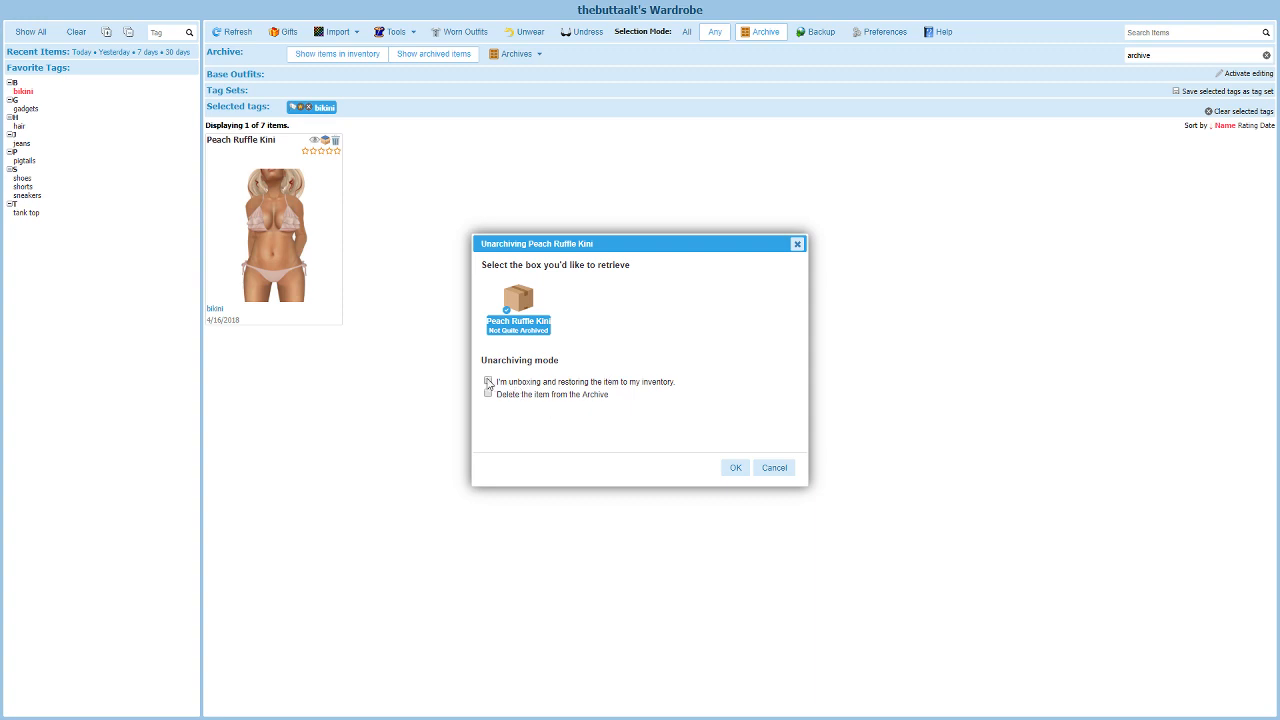
pyautogui.click(488, 380)
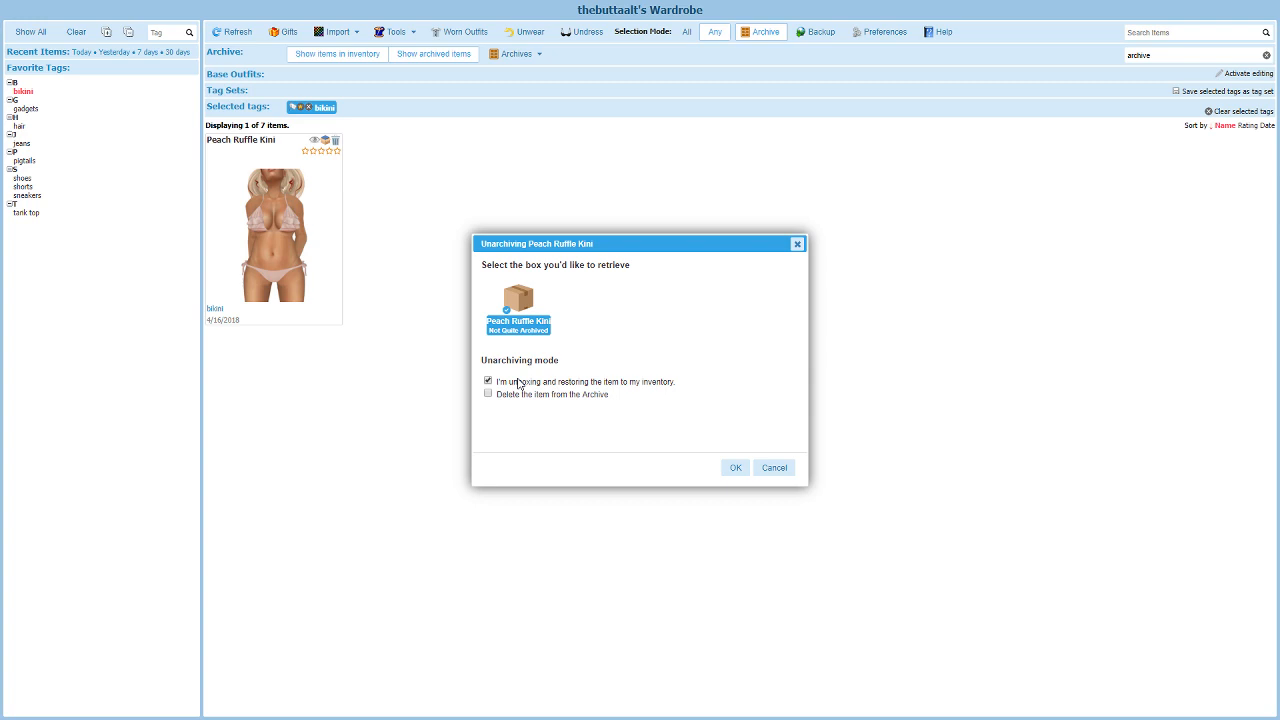
pyautogui.moveTo(532, 340)
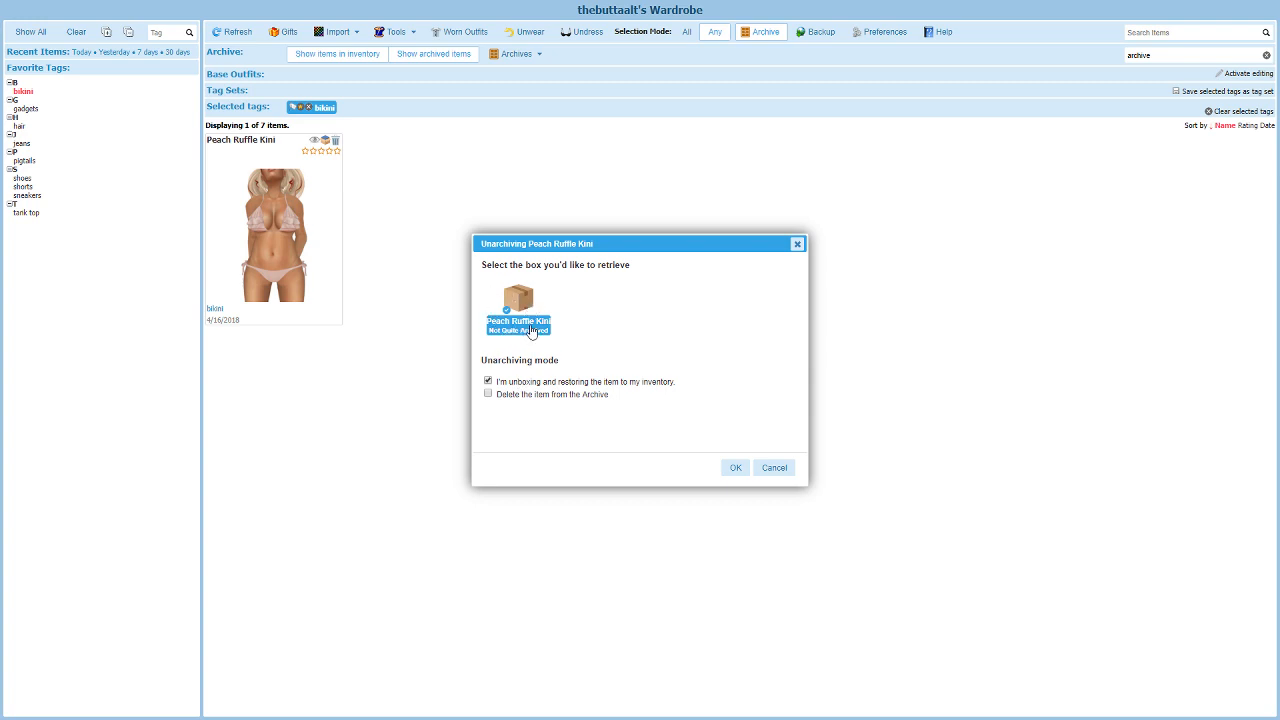
pyautogui.moveTo(680, 394)
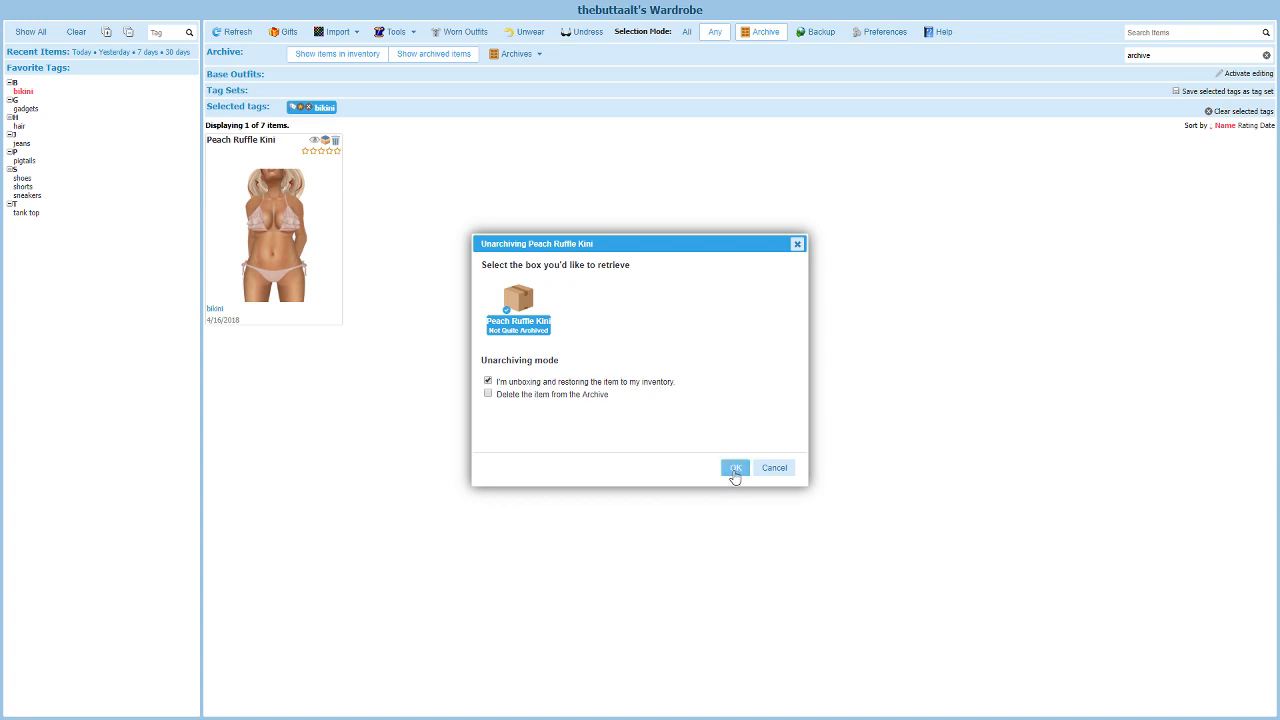
pyautogui.click(736, 468)
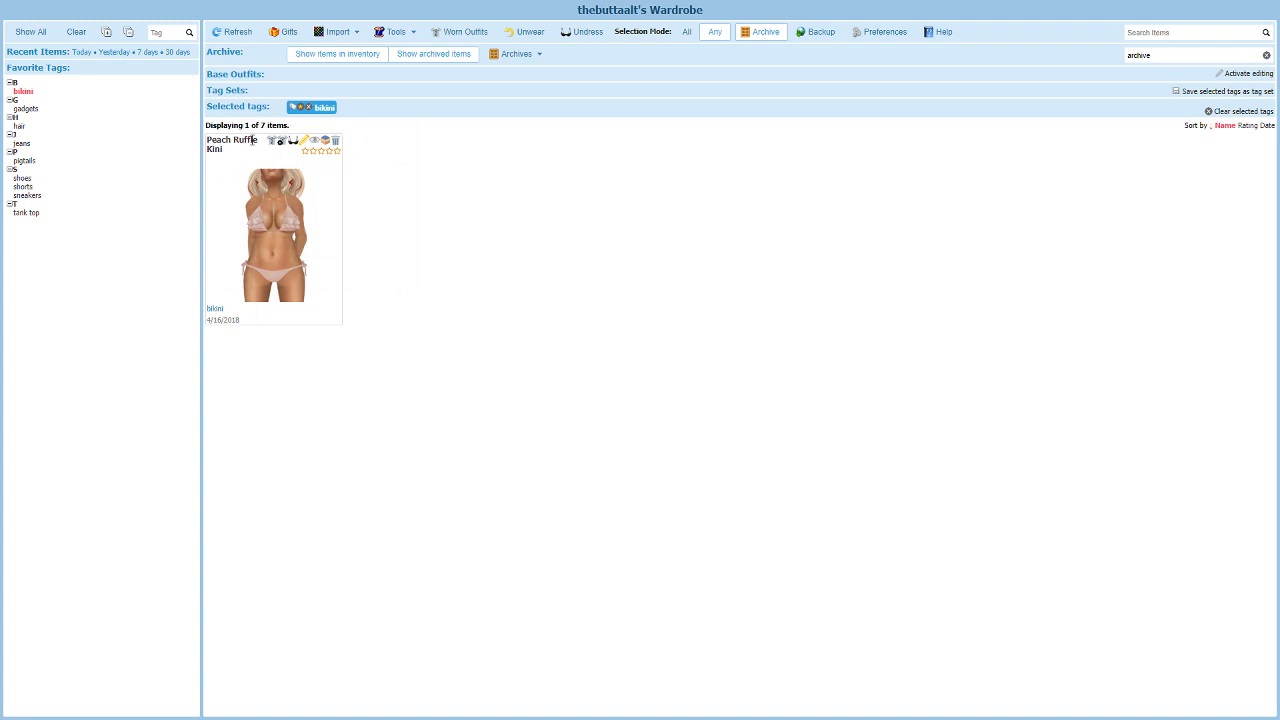
pyautogui.moveTo(288, 184)
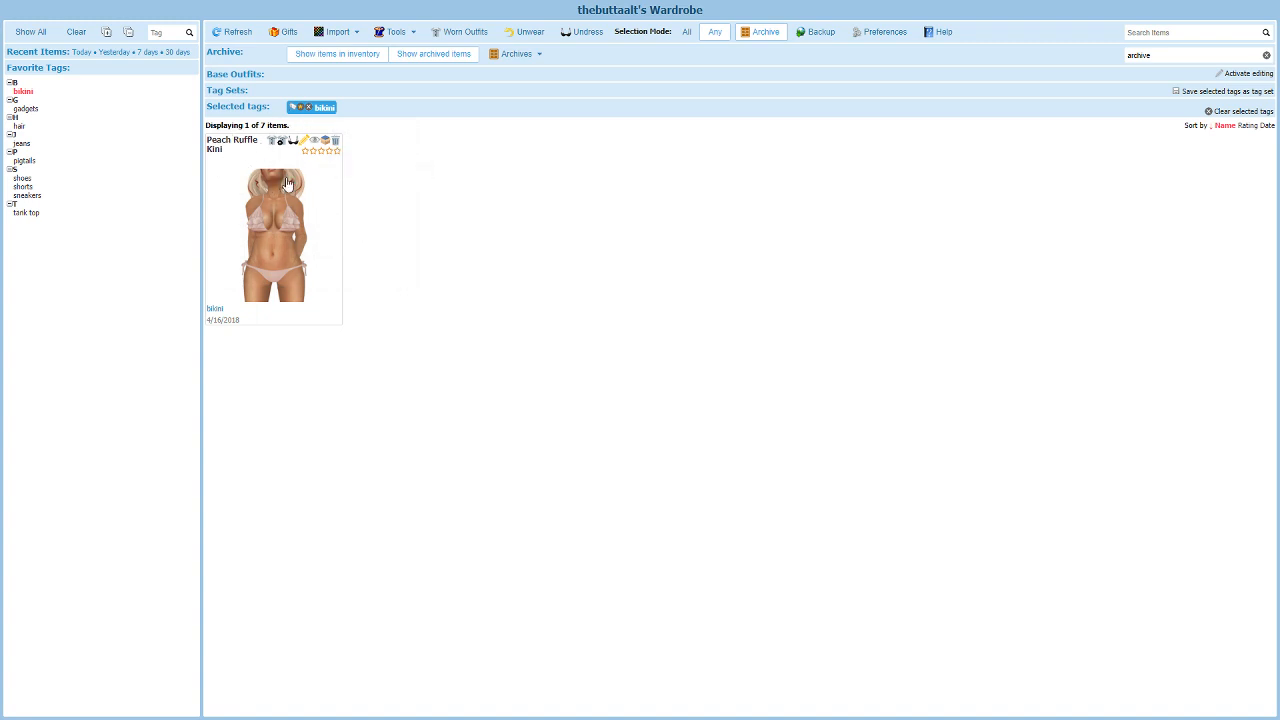
pyautogui.moveTo(286, 186)
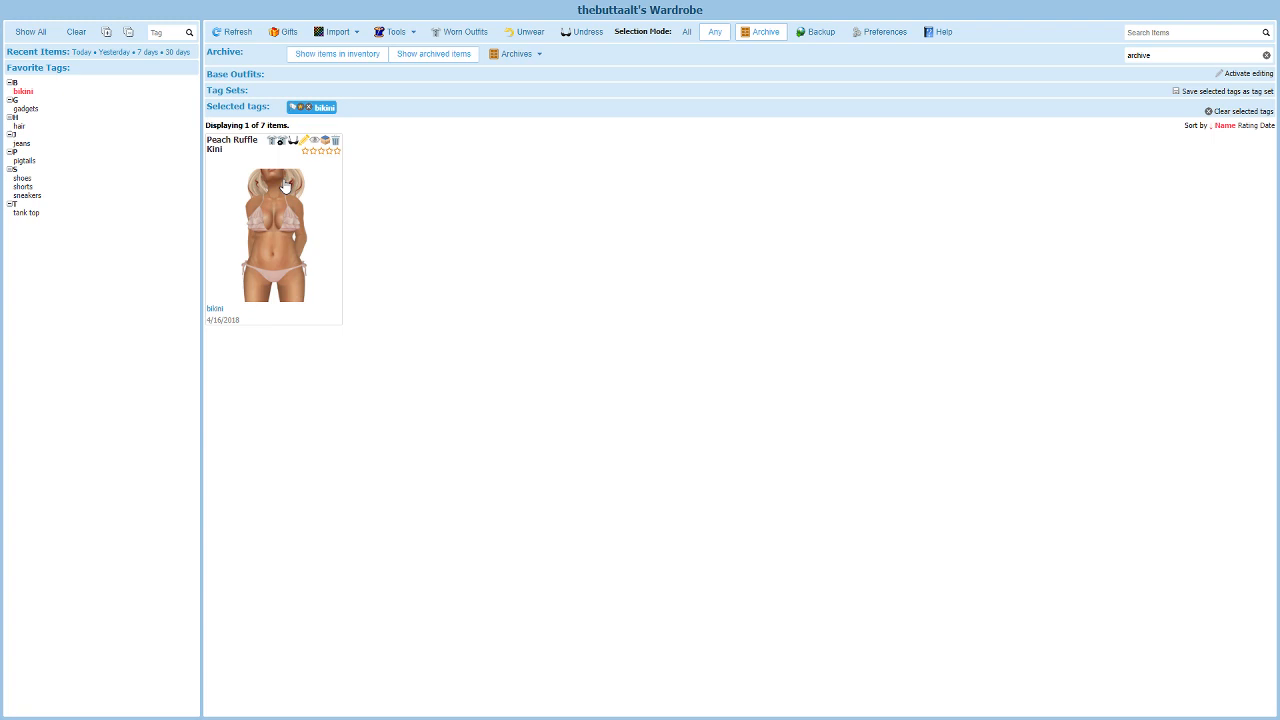
pyautogui.moveTo(400, 72)
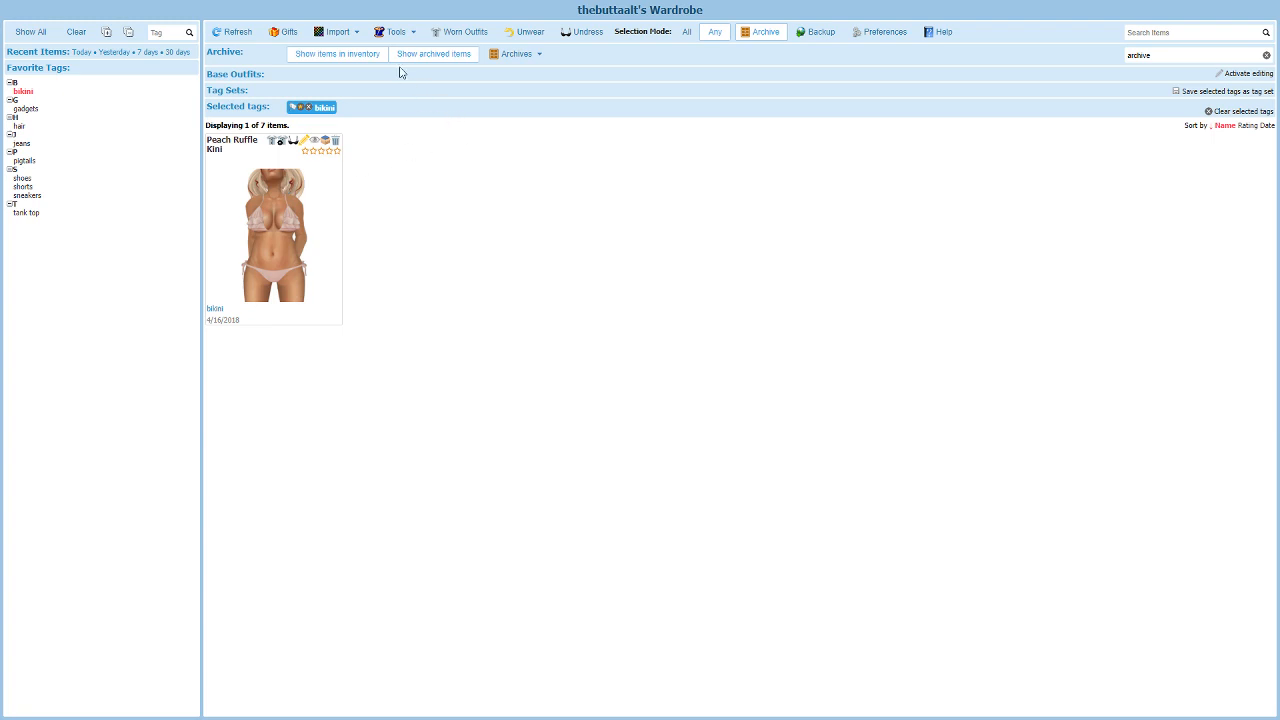
pyautogui.click(336, 54)
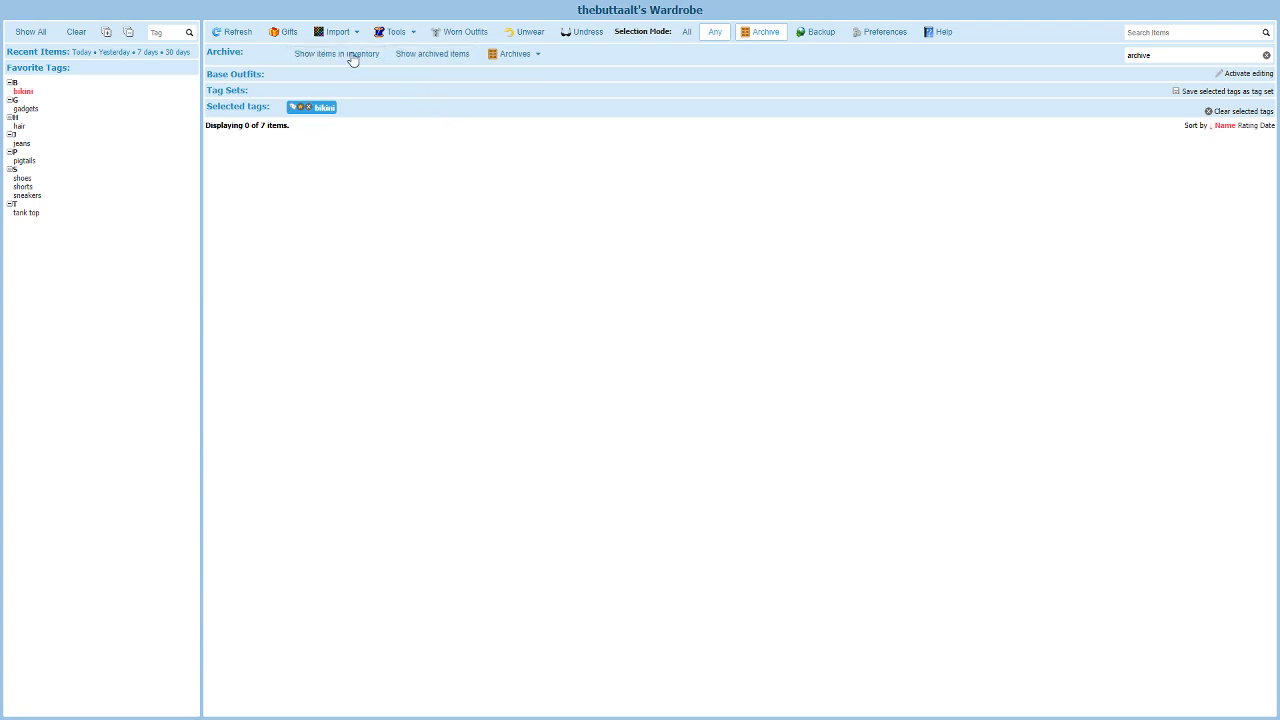
pyautogui.click(336, 52)
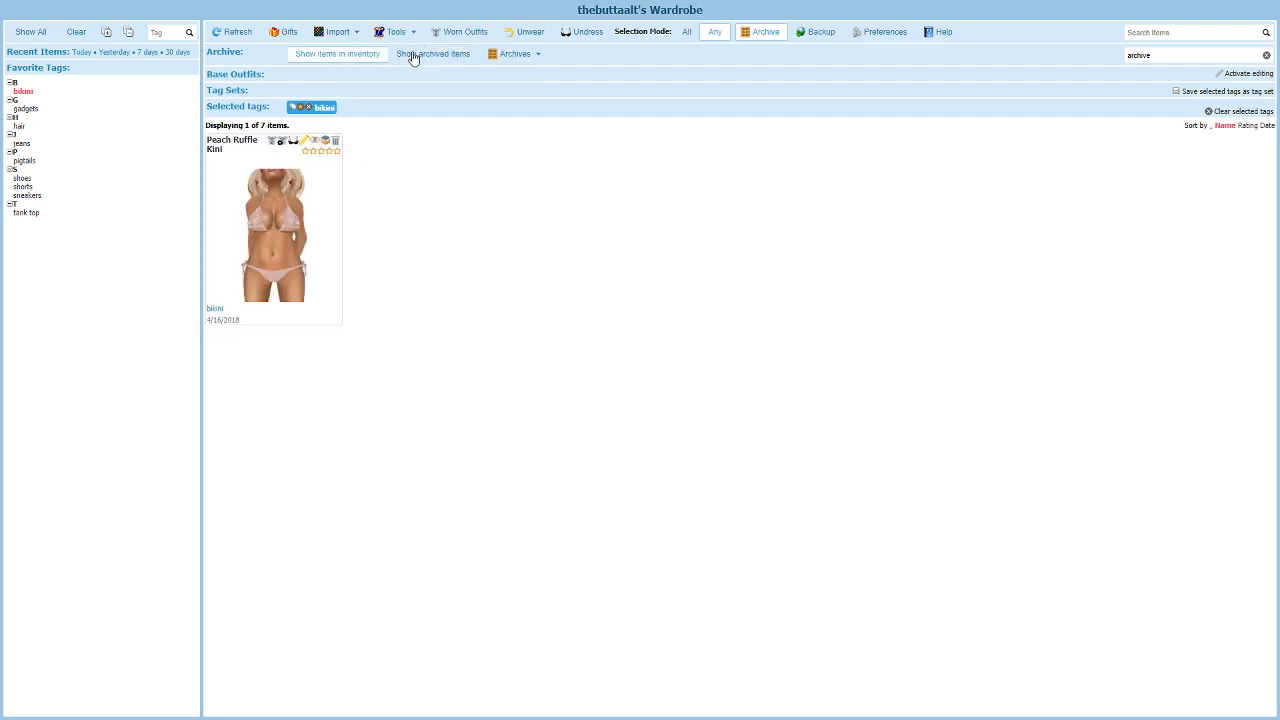
pyautogui.moveTo(244, 248)
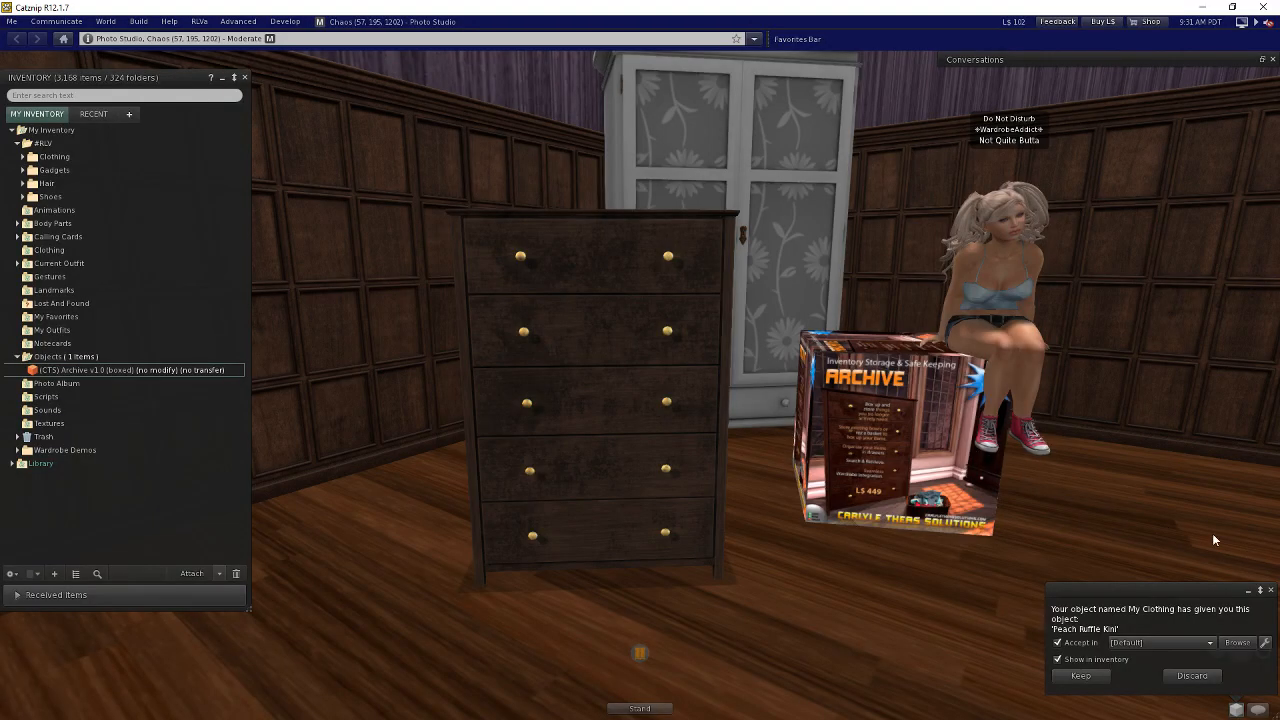
pyautogui.moveTo(1148, 694)
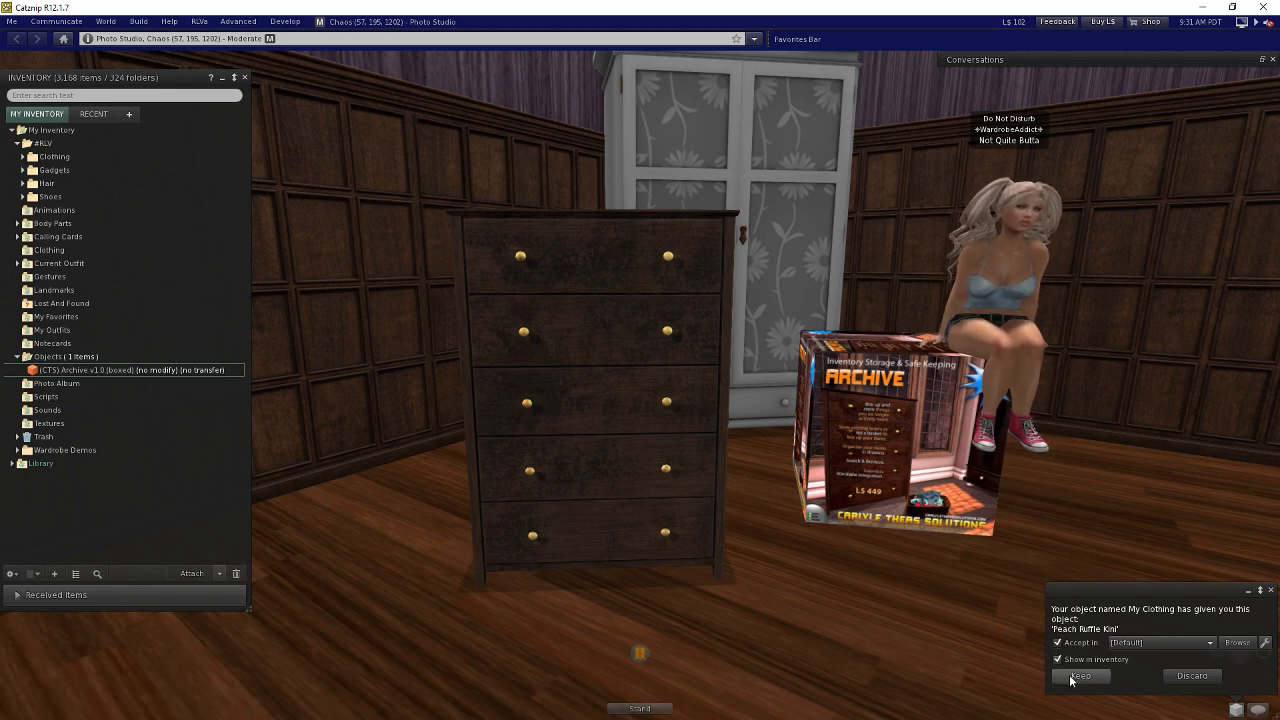
# - Keep the delivered Peach Ruffle Kini and unpack the rezzed basket's clothing into inventory
pyautogui.click(1080, 676)
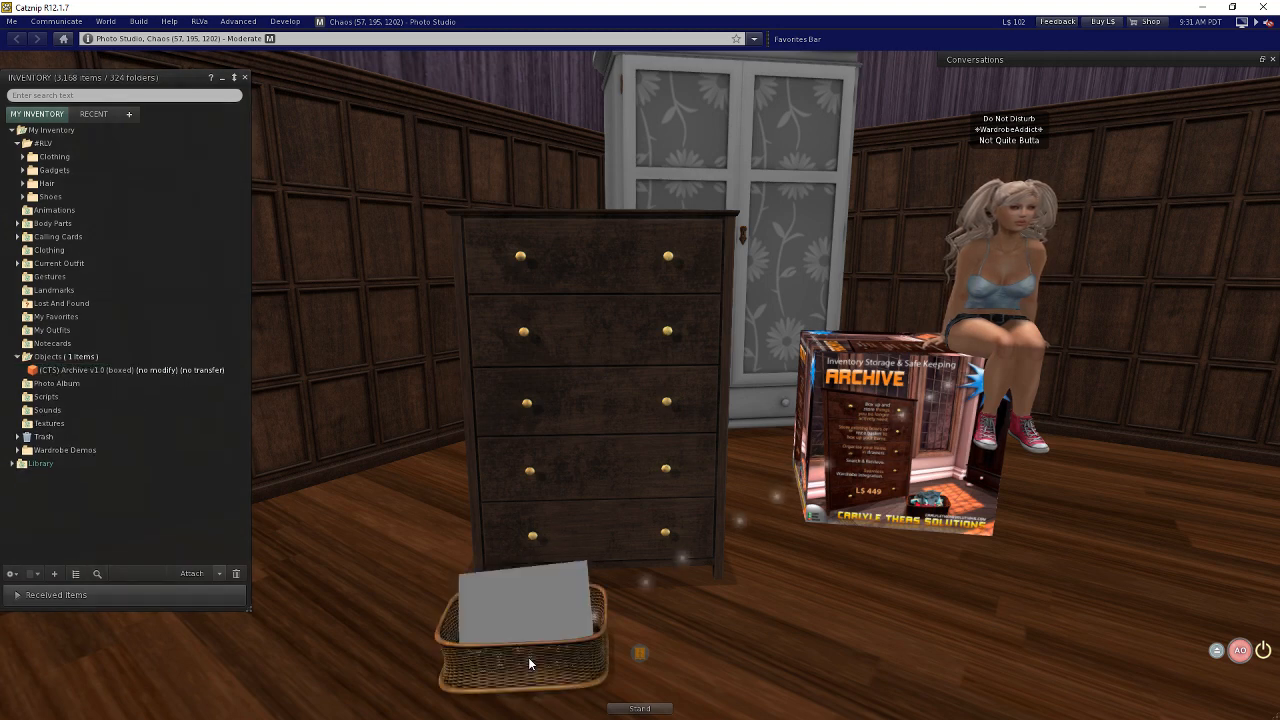
pyautogui.rightClick(530, 610)
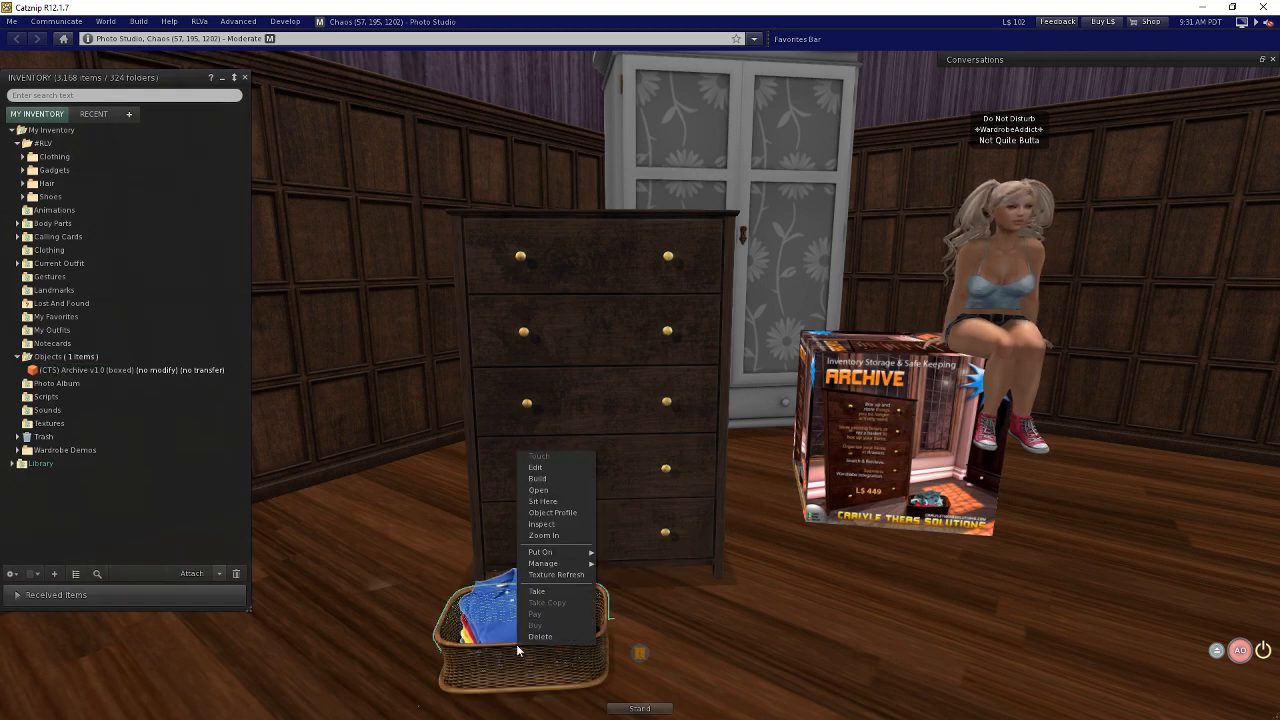
pyautogui.click(538, 490)
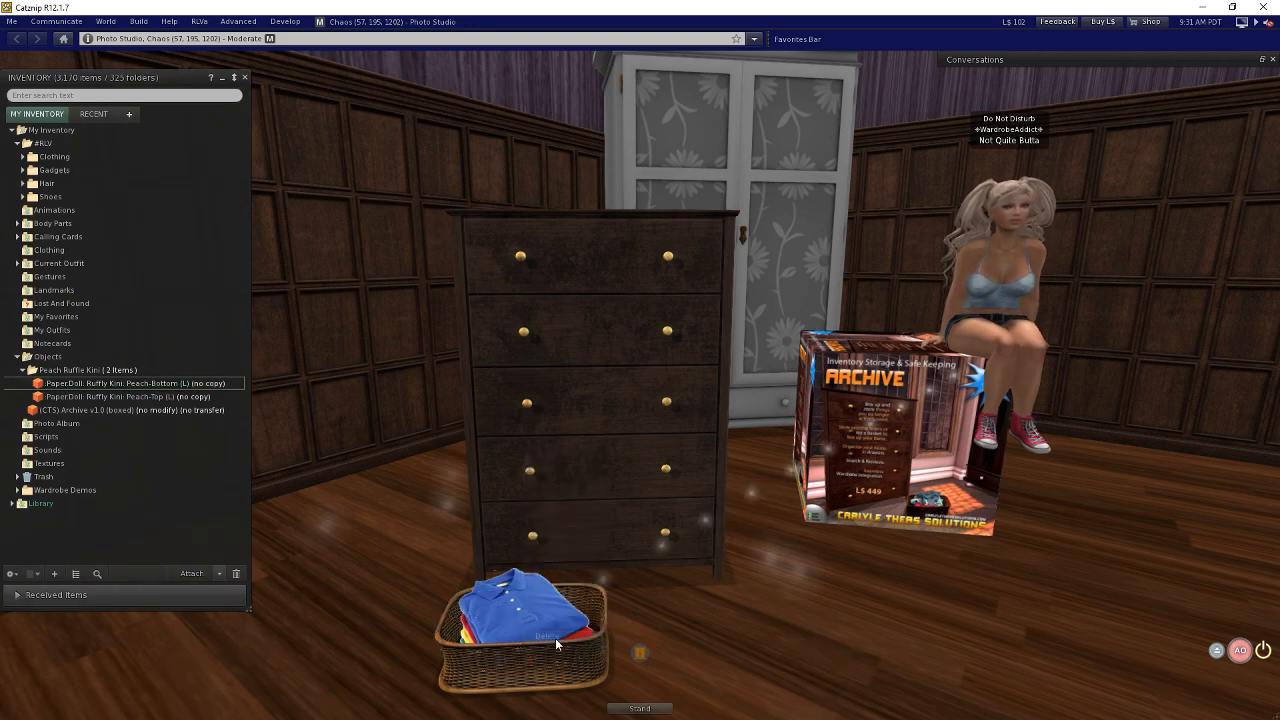
# - Remove the delivery basket, reveal the Bikini Bottom and Top folders, and select the leftover kini folder in Objects
pyautogui.rightClick(520, 630)
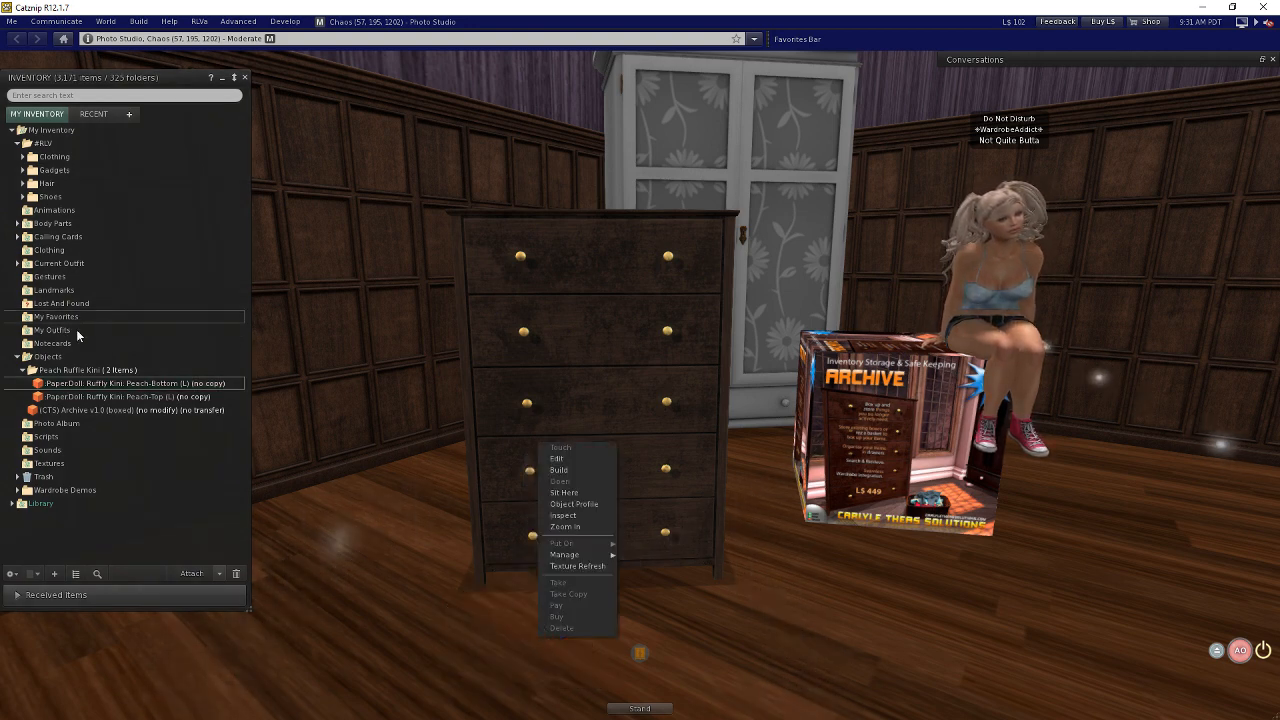
pyautogui.click(56, 156)
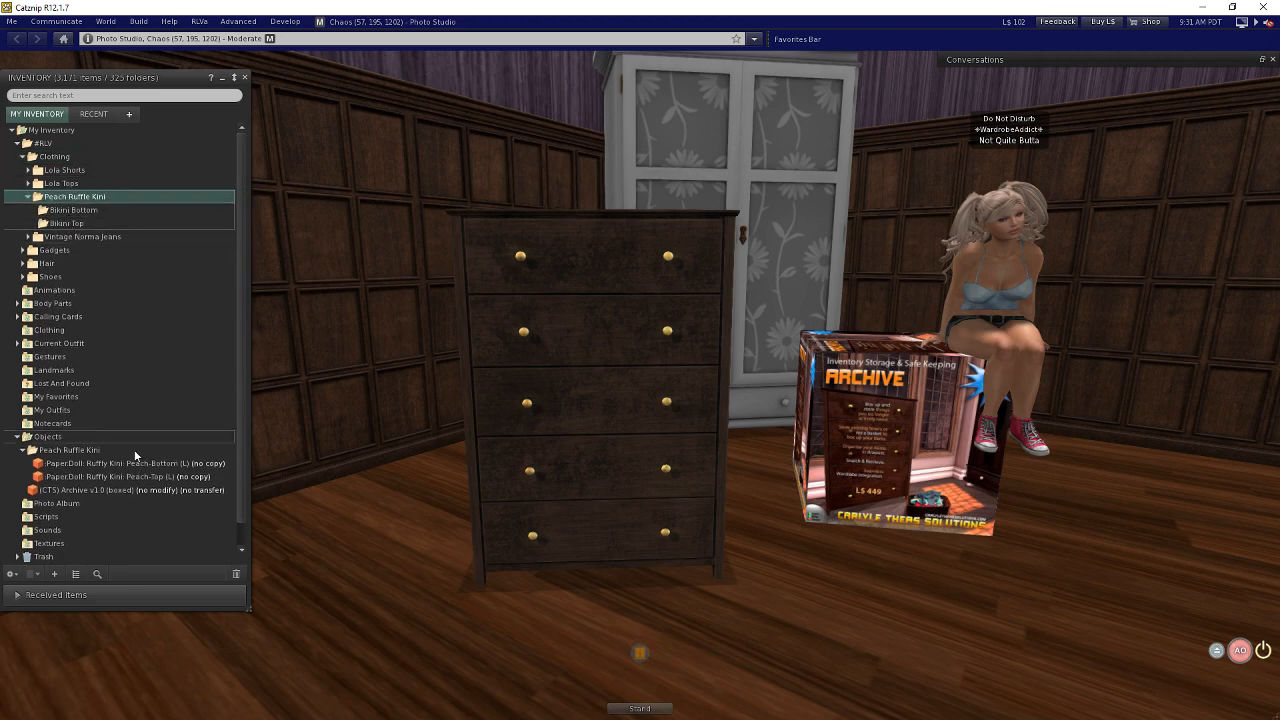
pyautogui.click(70, 210)
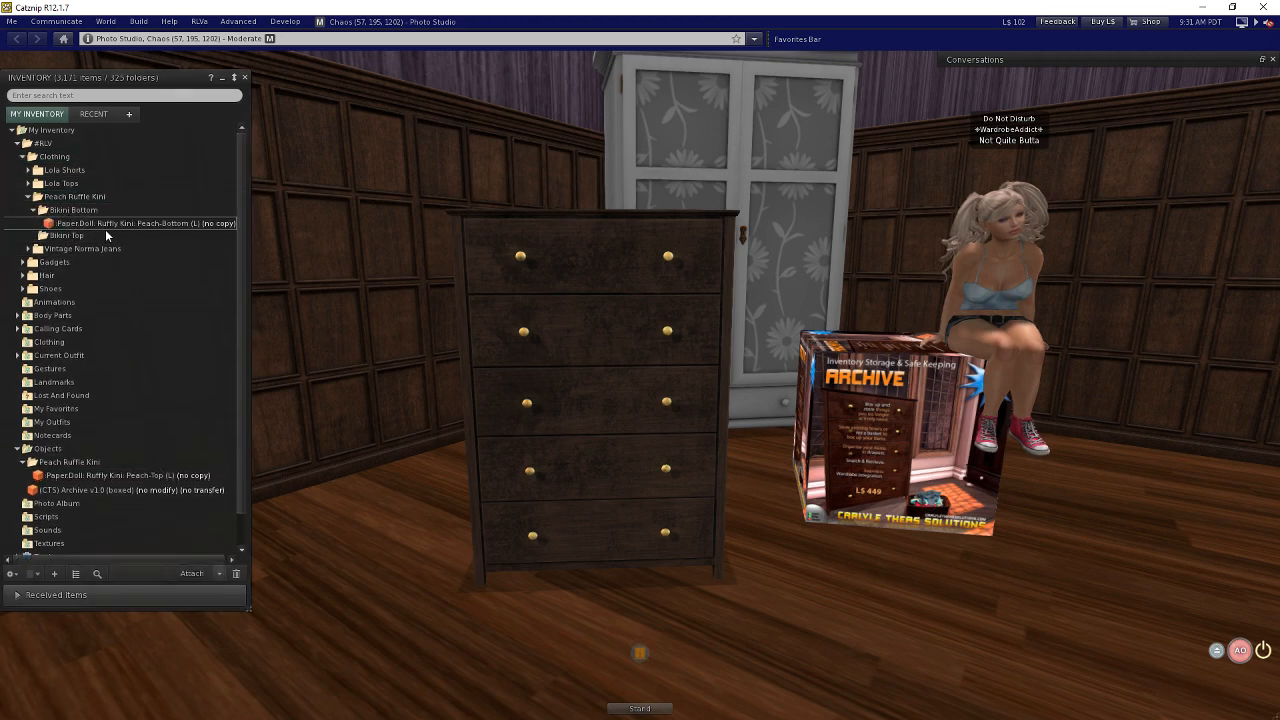
pyautogui.click(40, 236)
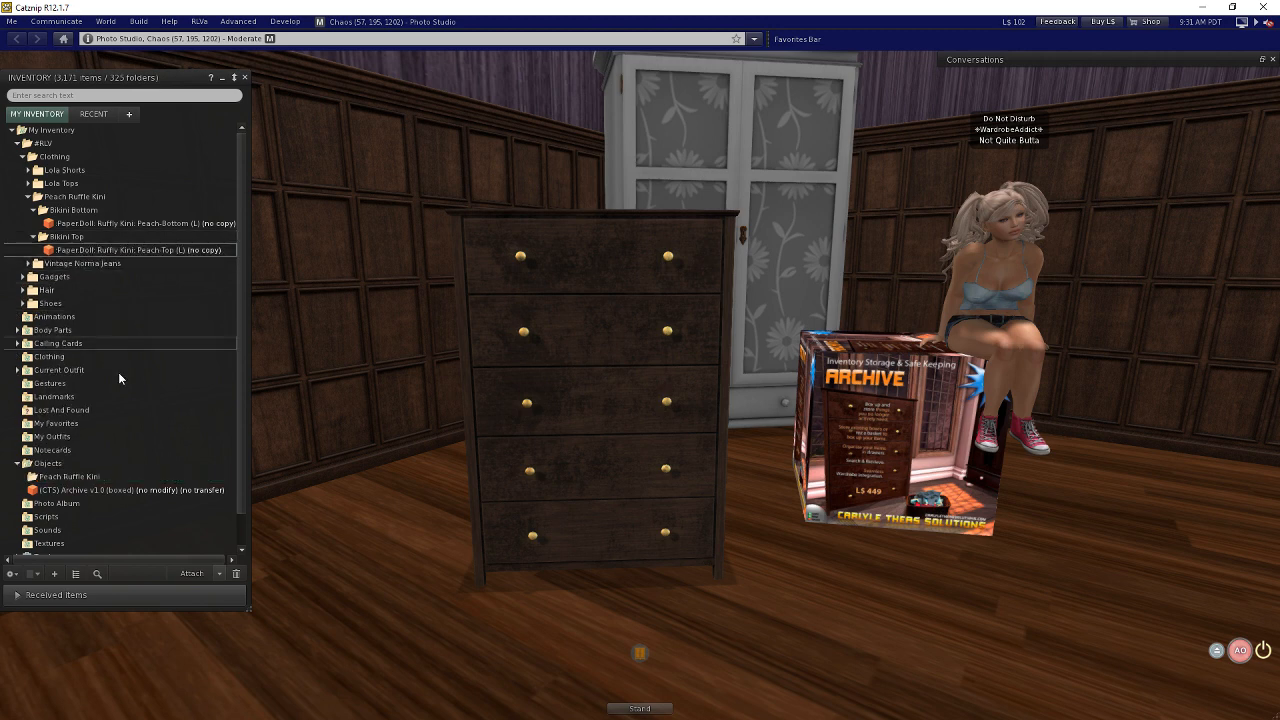
pyautogui.moveTo(70, 476)
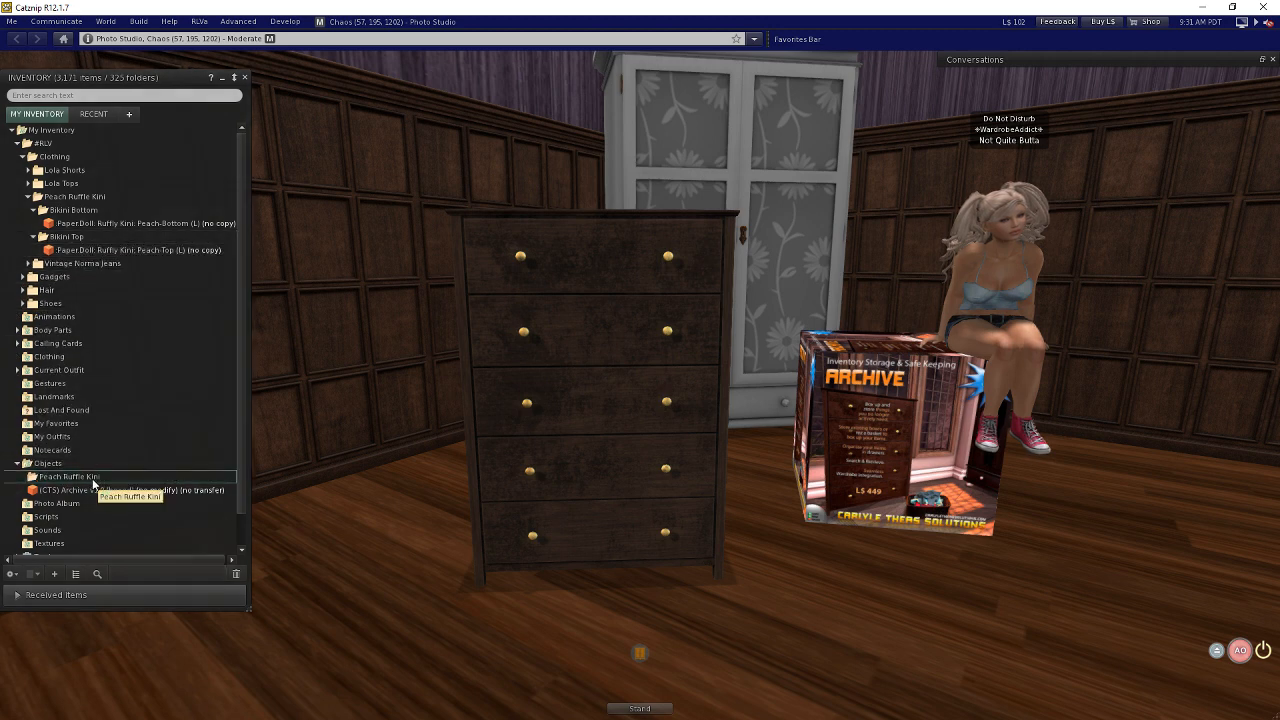
pyautogui.click(100, 476)
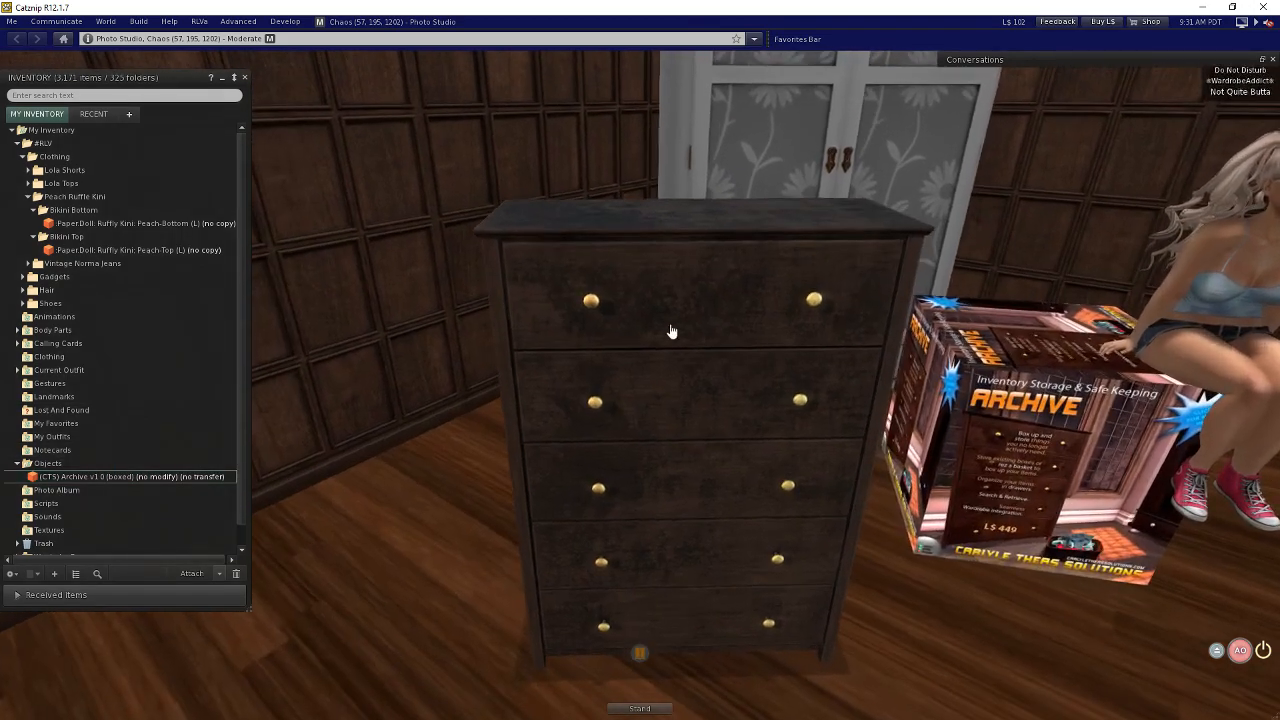
pyautogui.moveTo(672, 330)
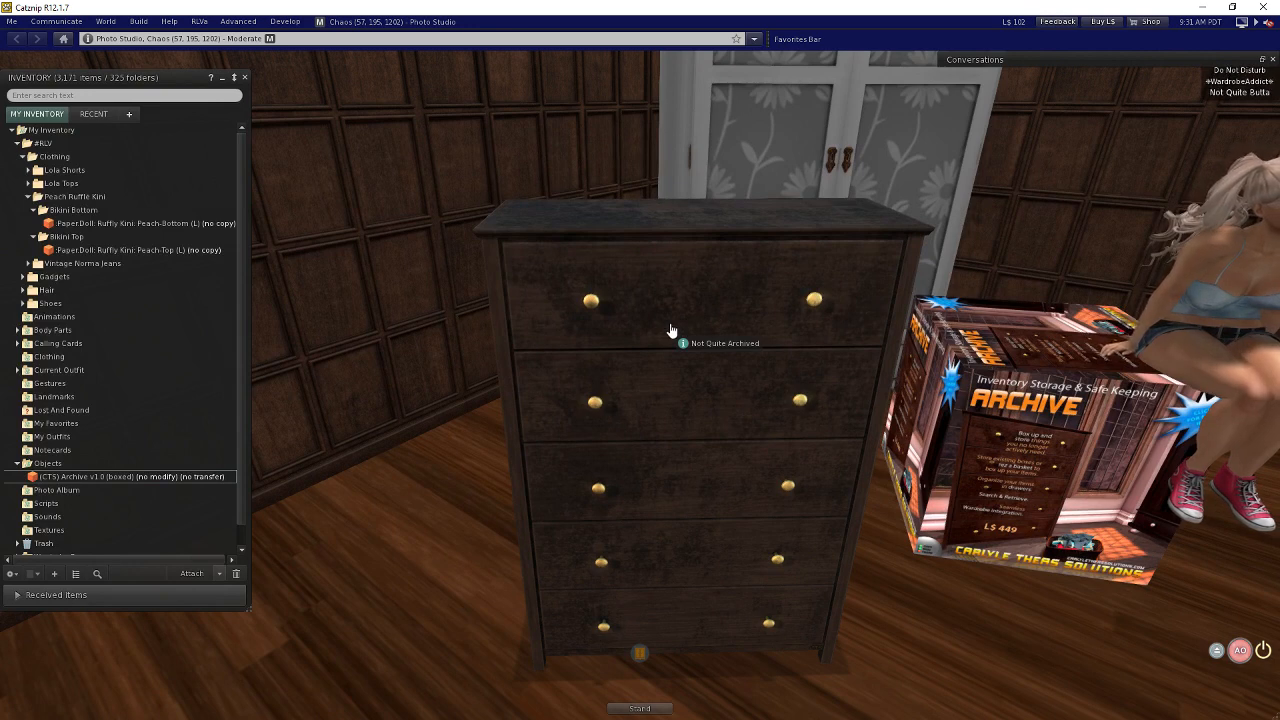
# - Pull a drawer out of the archive cabinet via its menu and show the drawer's contents
pyautogui.click(670, 330)
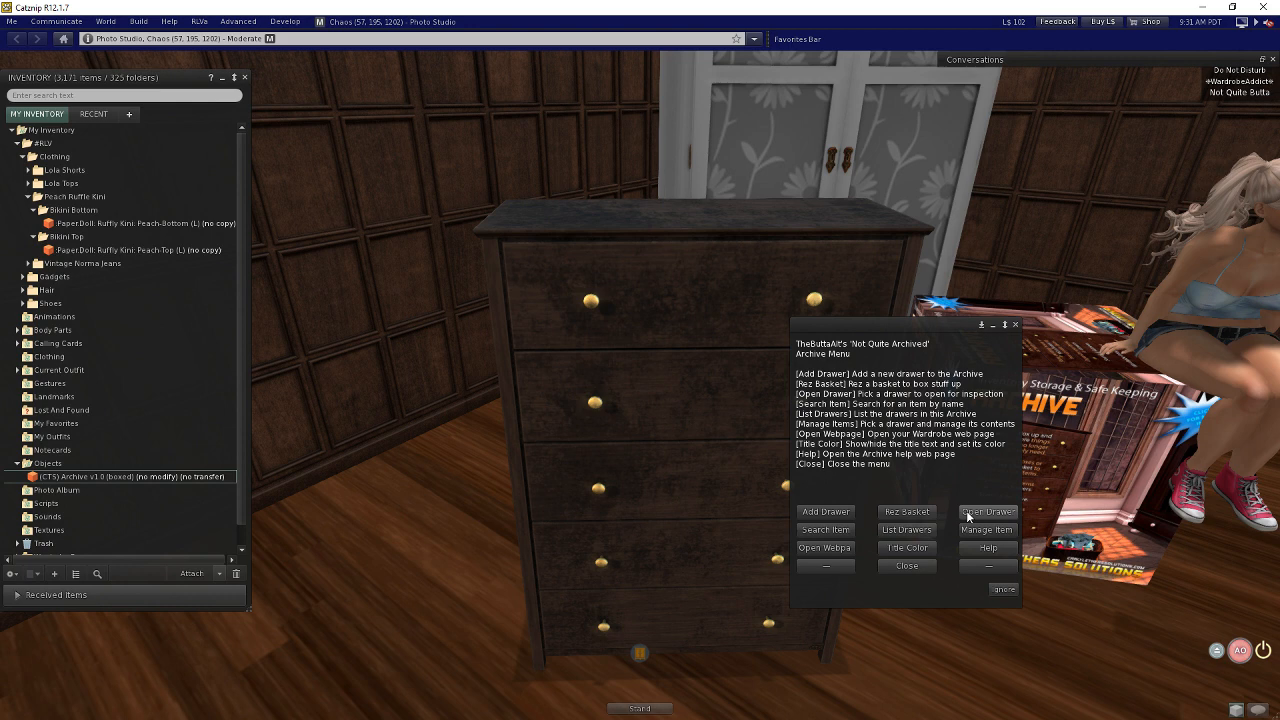
pyautogui.click(986, 512)
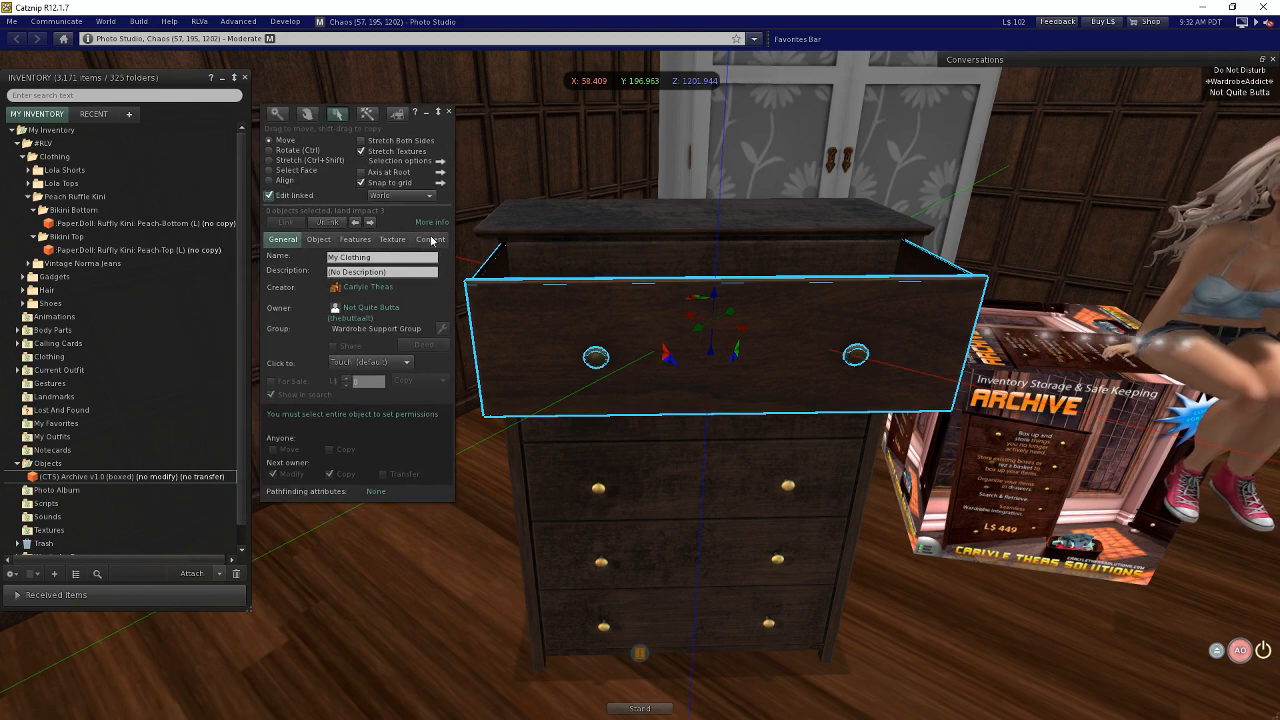
pyautogui.click(430, 240)
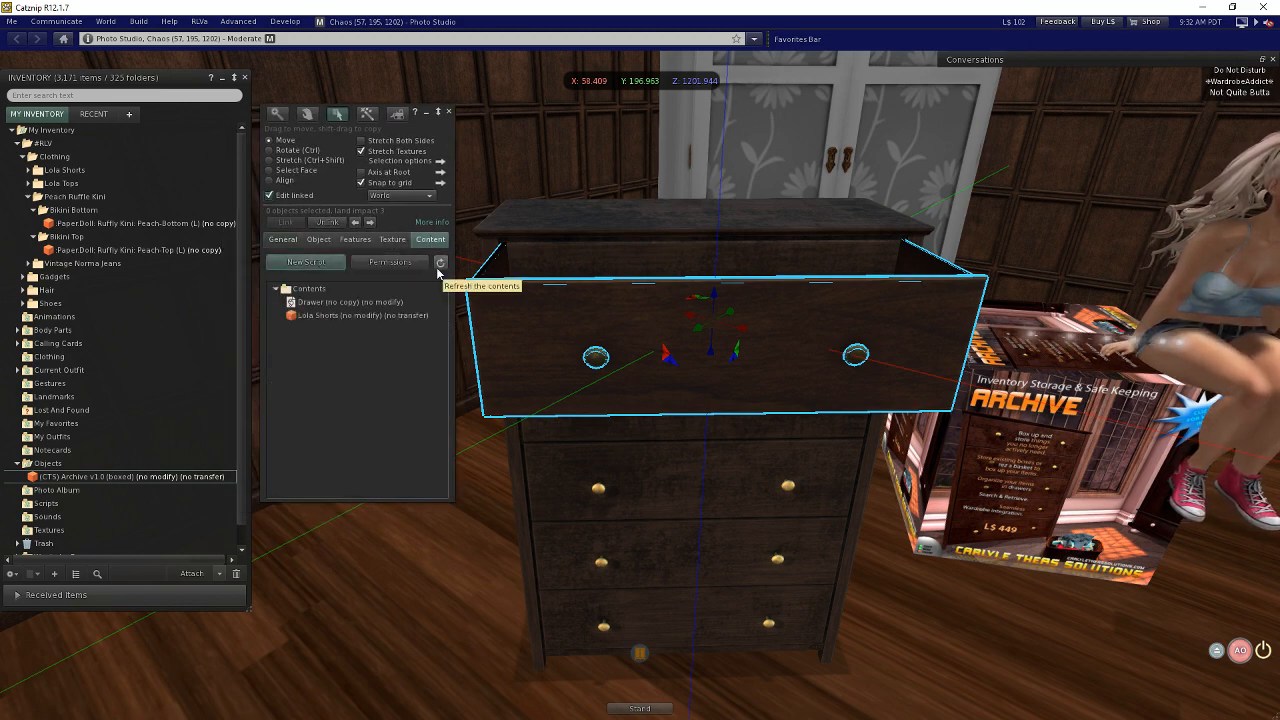
pyautogui.moveTo(256, 332)
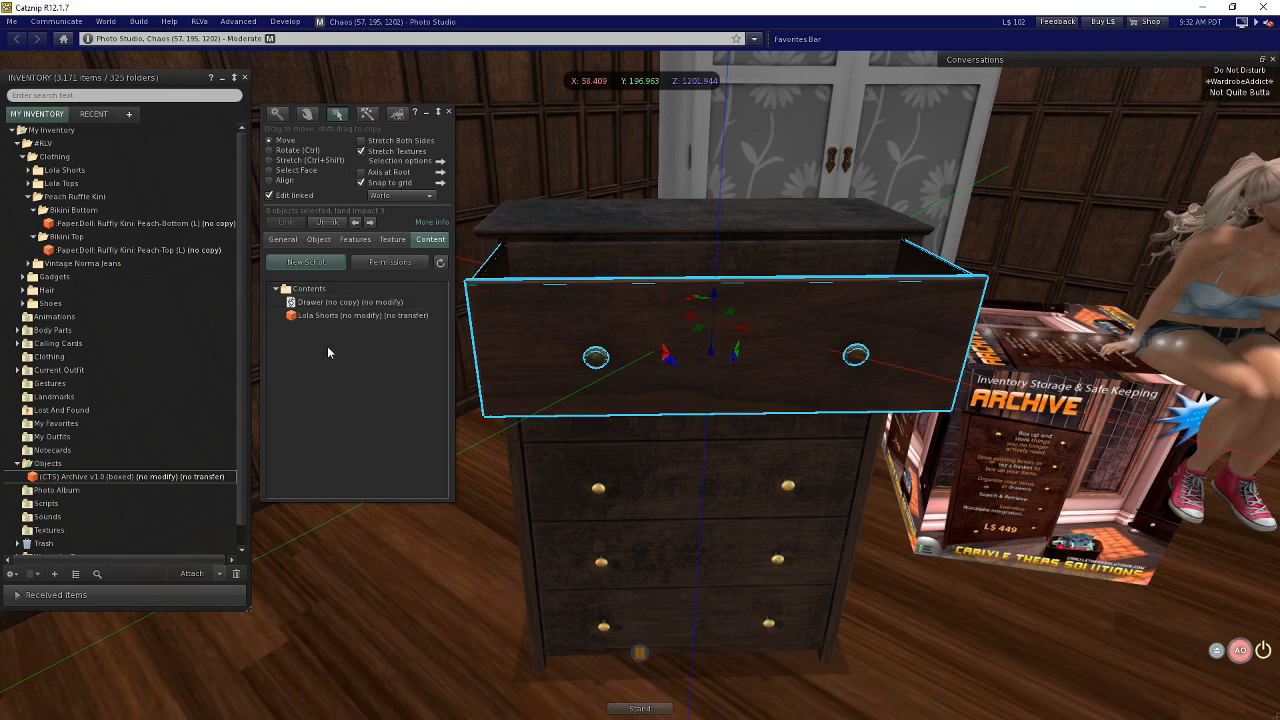
pyautogui.moveTo(330, 320)
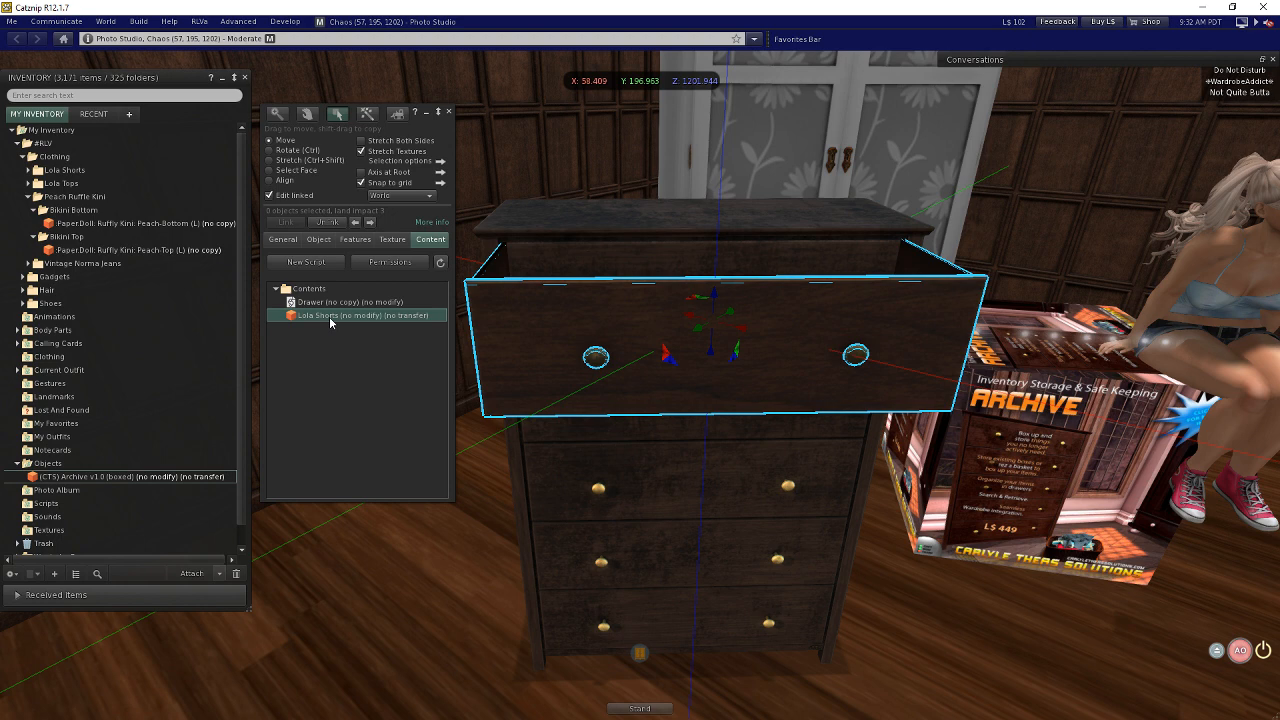
pyautogui.moveTo(340, 320)
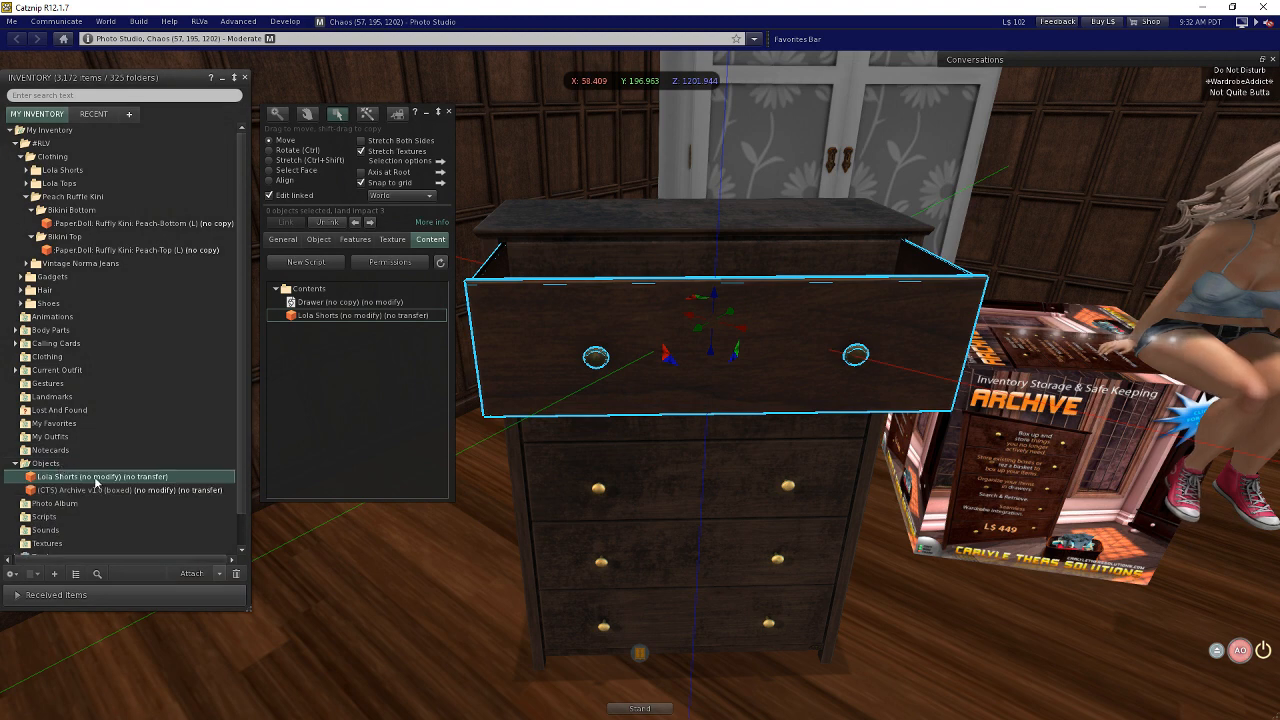
pyautogui.moveTo(96, 476)
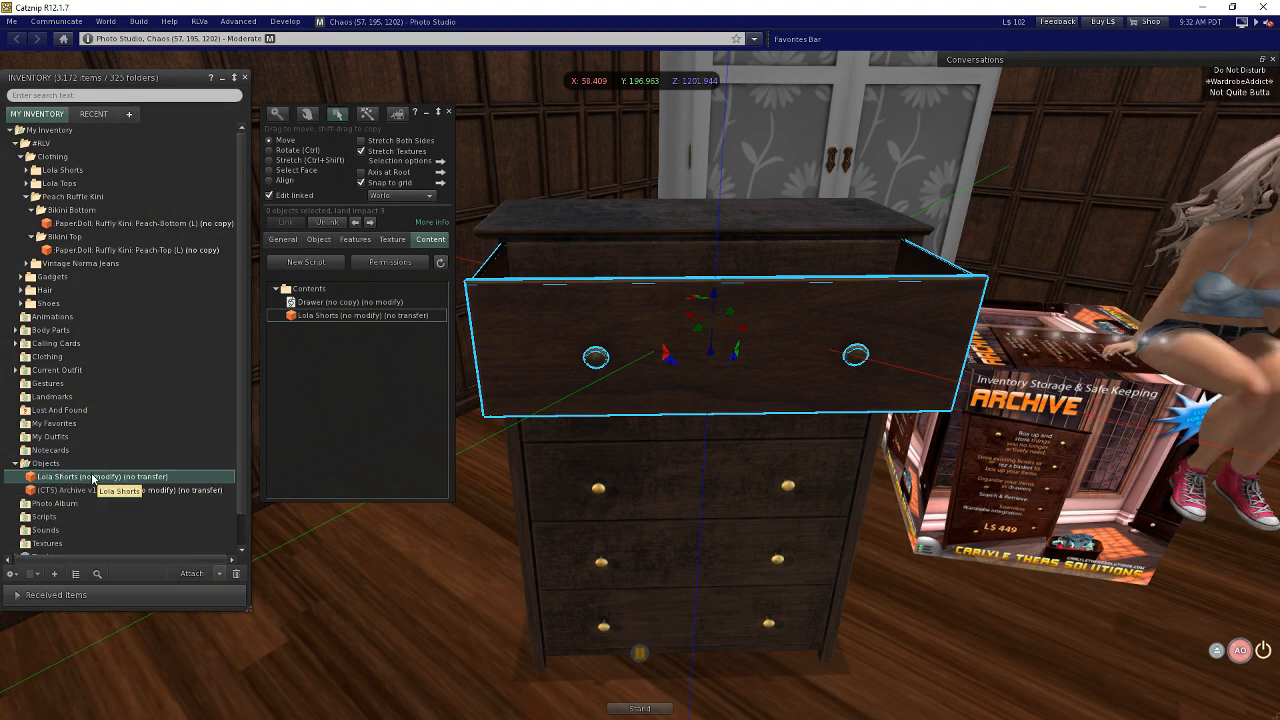
pyautogui.moveTo(344, 332)
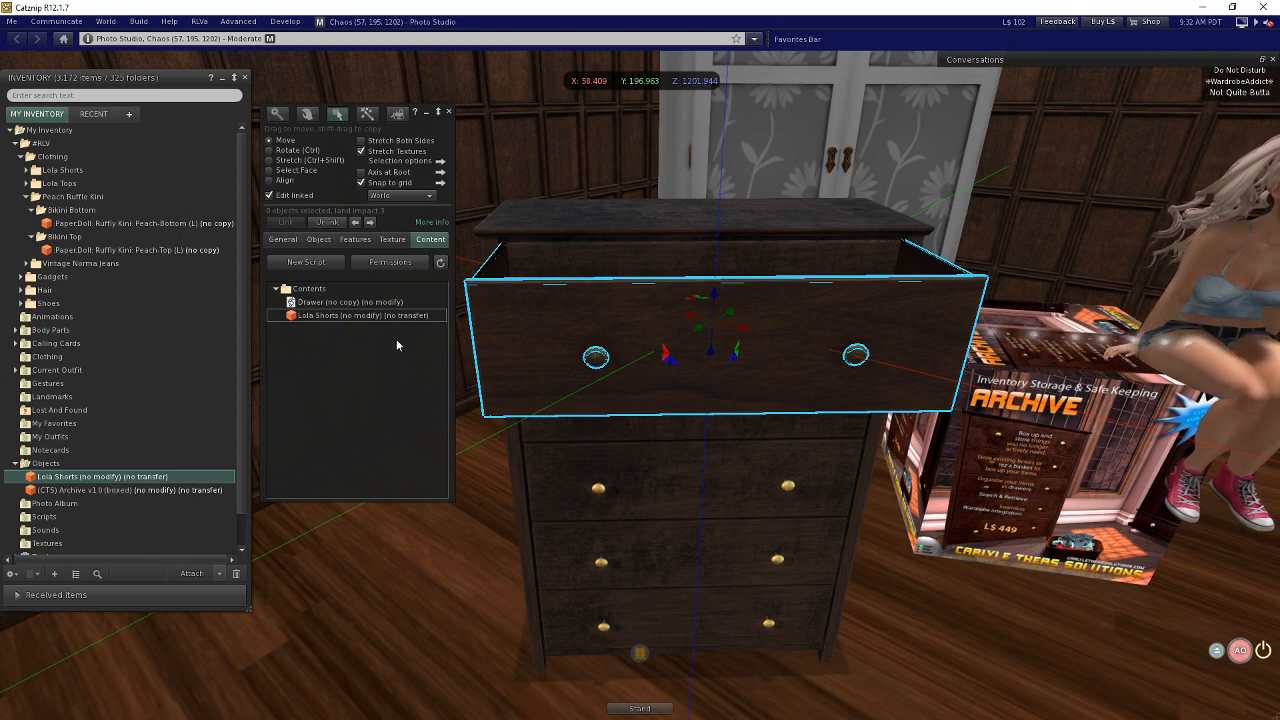
pyautogui.moveTo(316, 412)
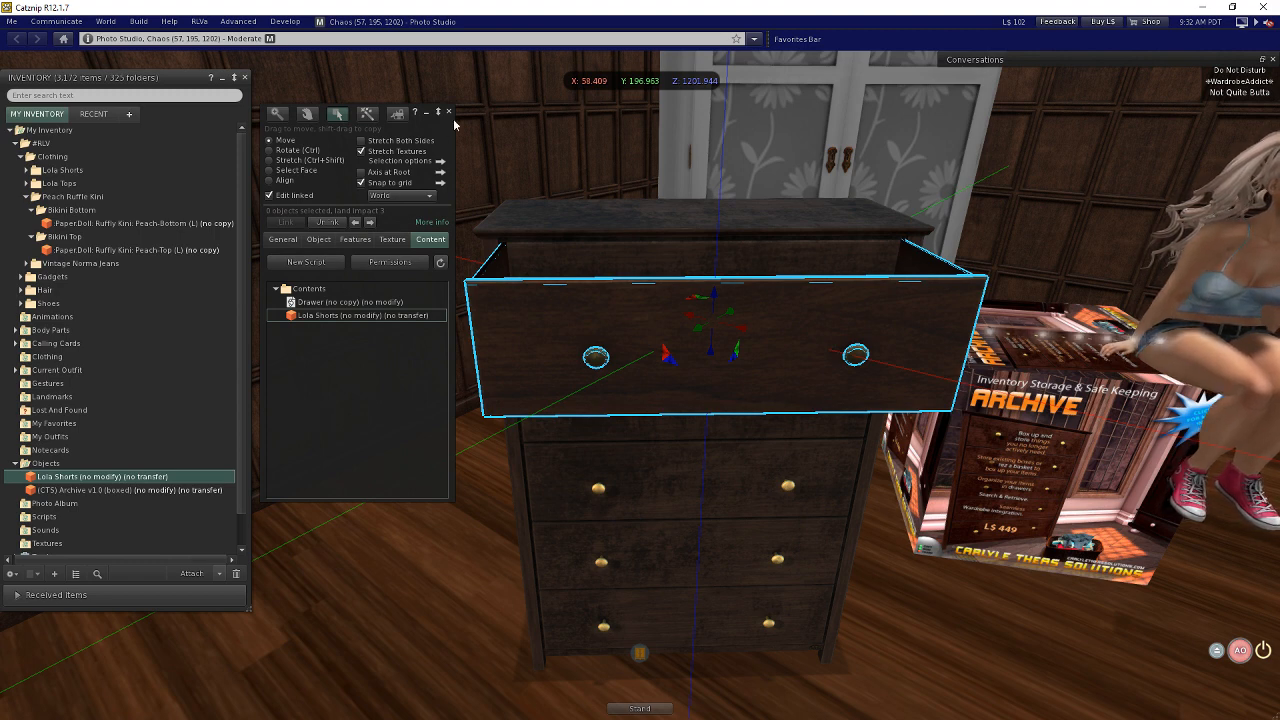
# - Open the cabinet's top drawer and bring it into Edit to view its contents
pyautogui.click(448, 112)
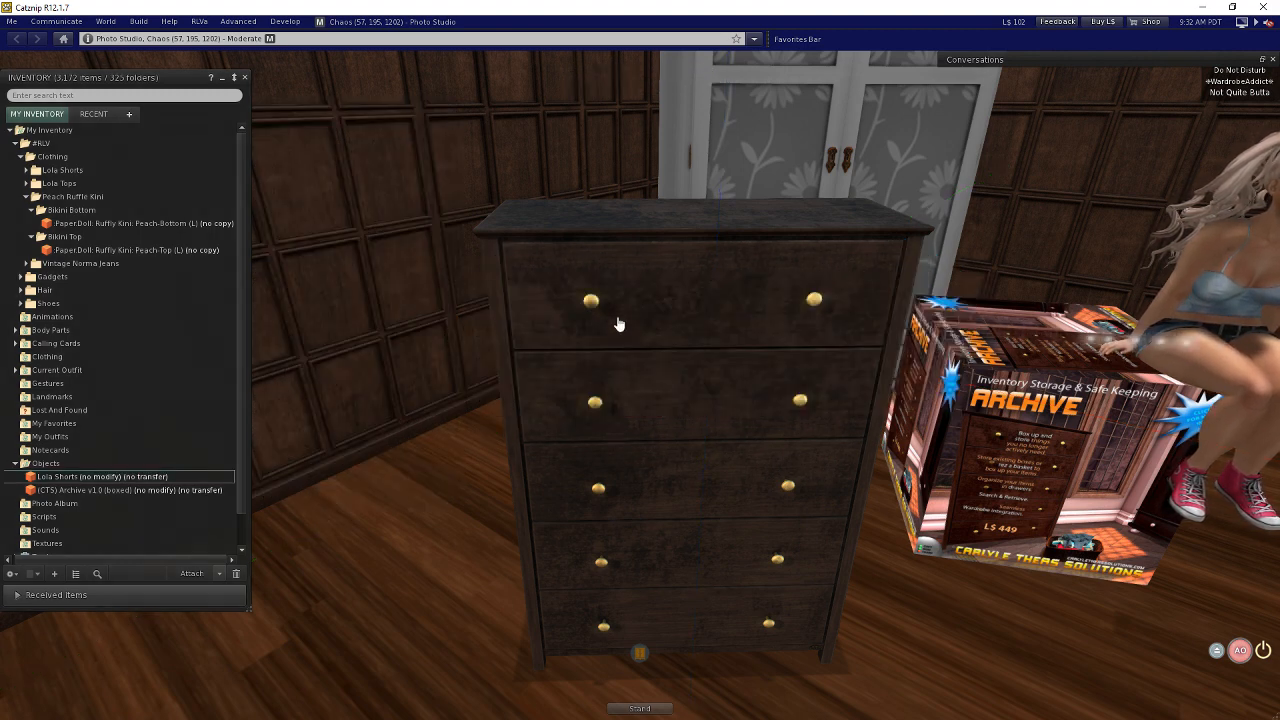
pyautogui.moveTo(696, 304)
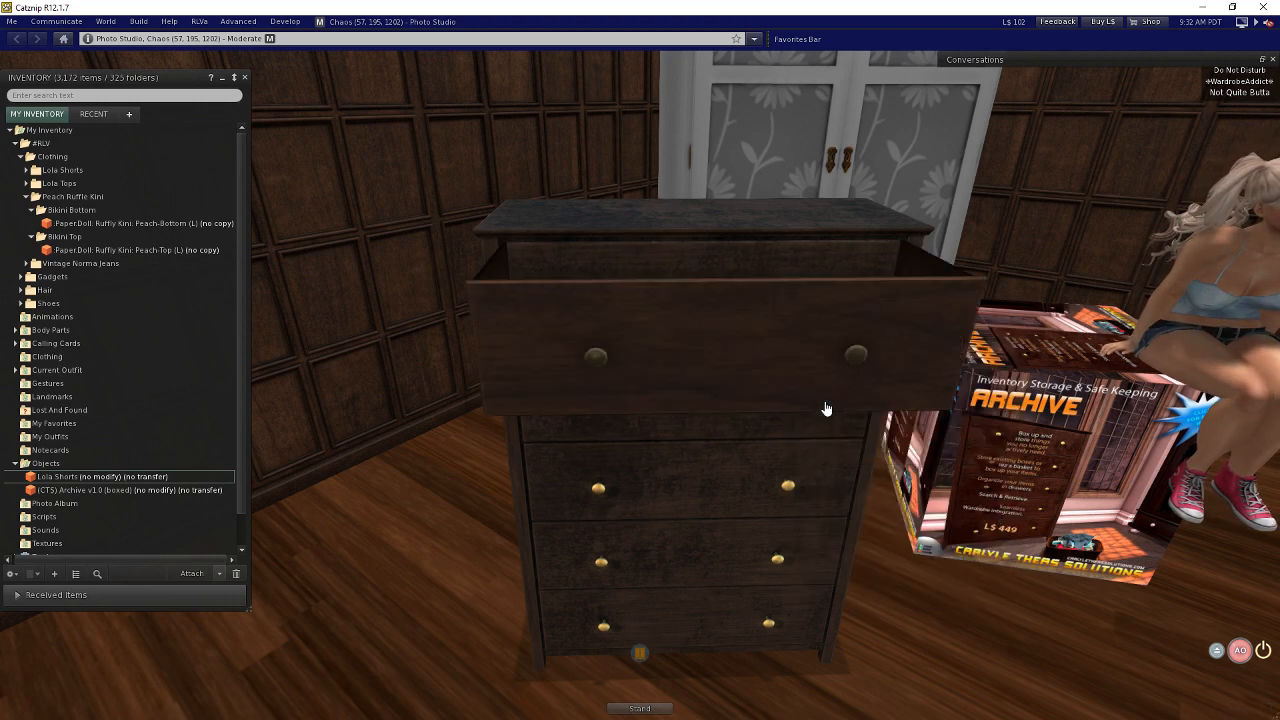
pyautogui.rightClick(826, 408)
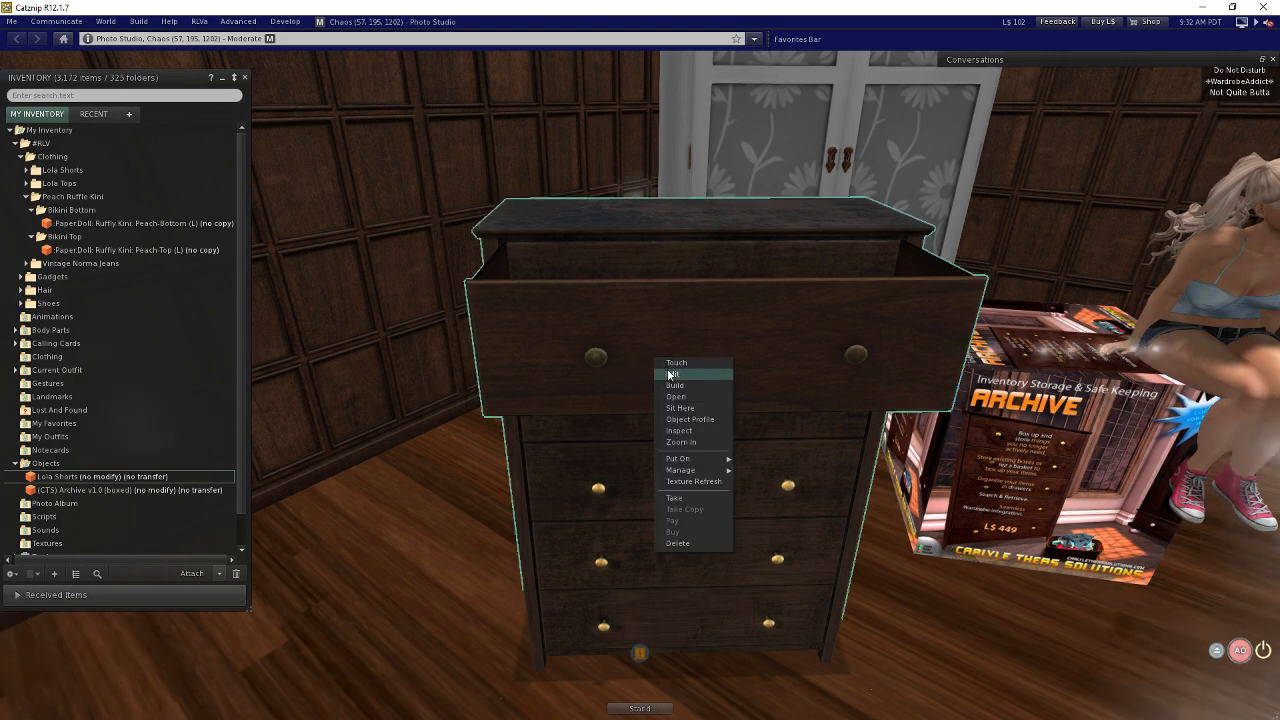
pyautogui.click(674, 374)
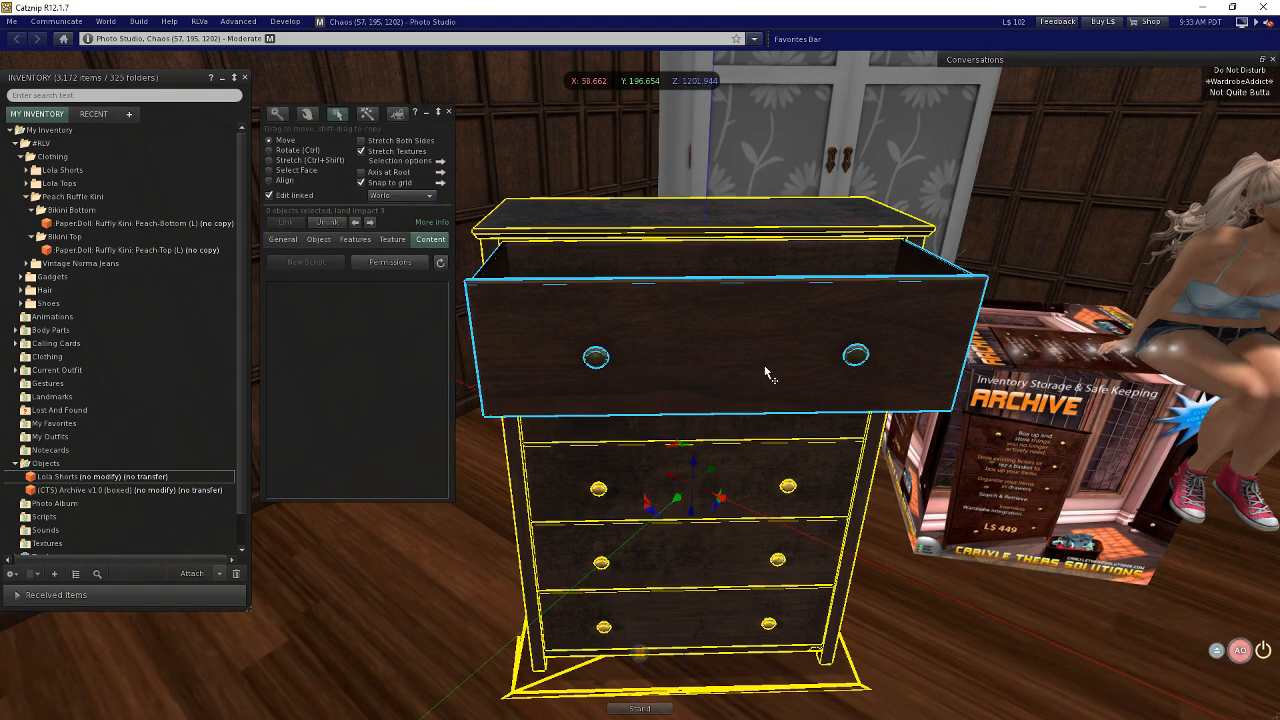
pyautogui.moveTo(758, 356)
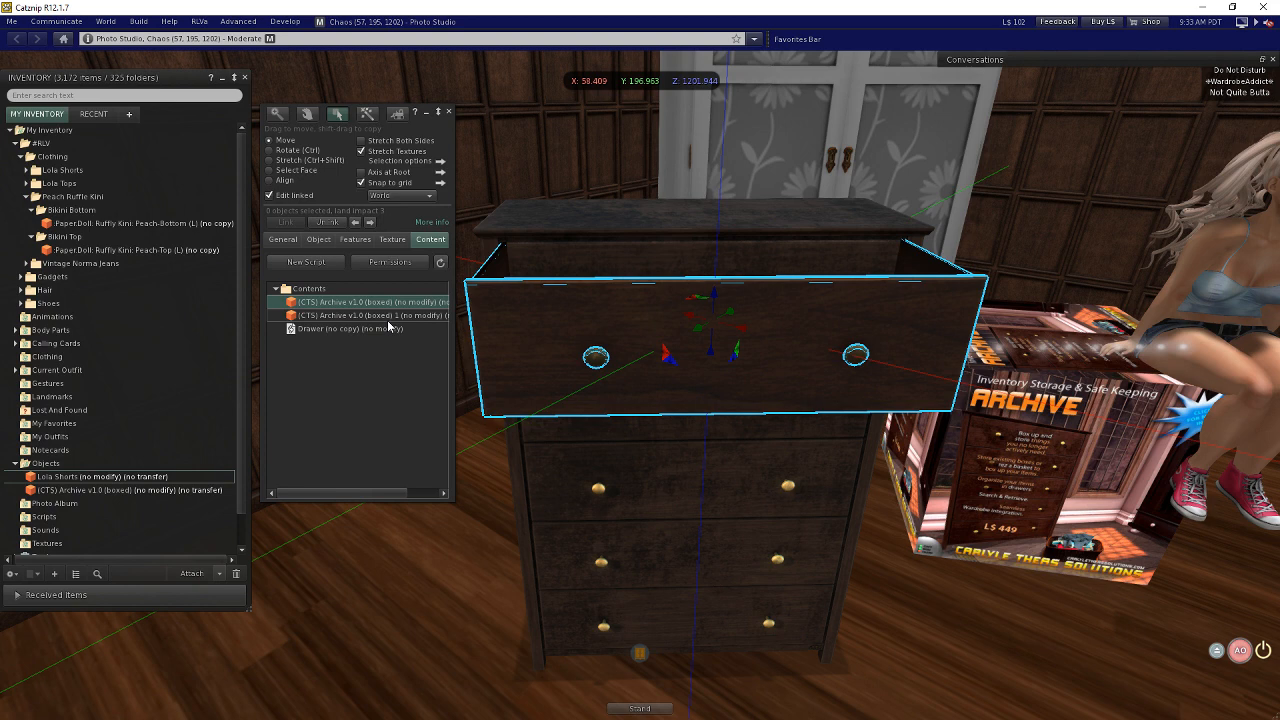
# - Delete the duplicate CTS Archive v1.0 box from the drawer's contents
pyautogui.click(390, 316)
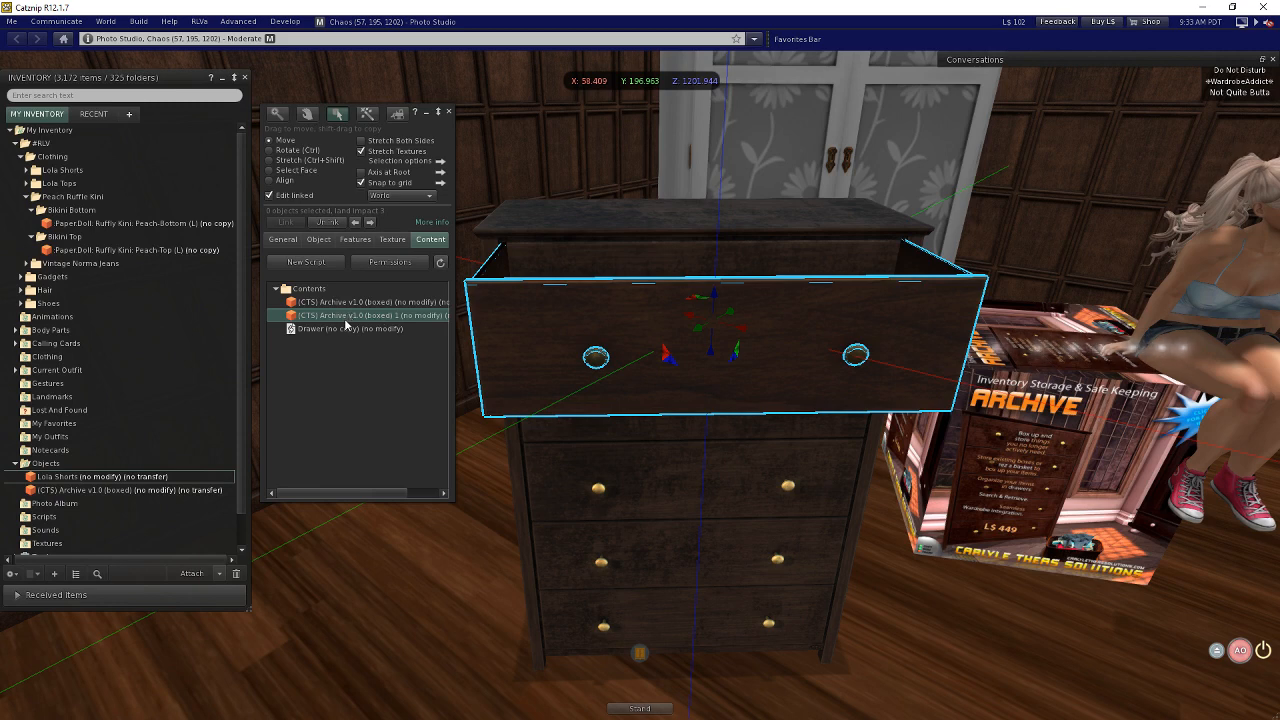
pyautogui.moveTo(620, 344)
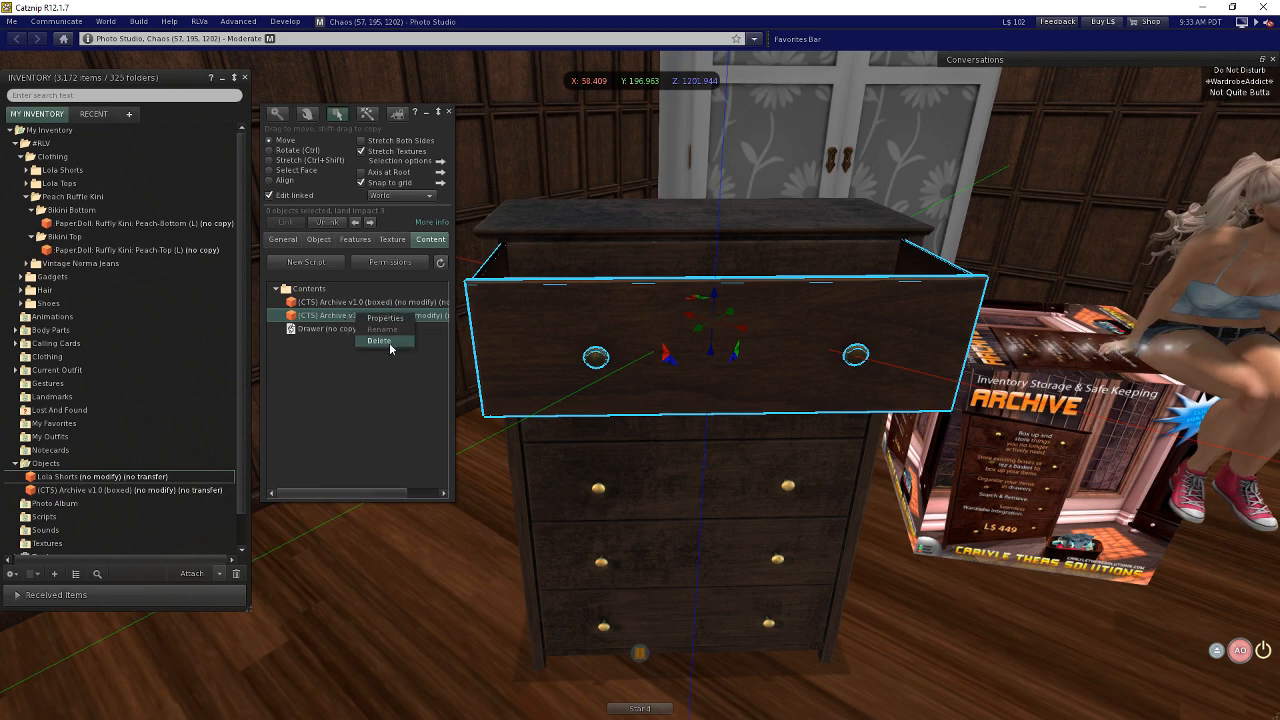
pyautogui.click(380, 340)
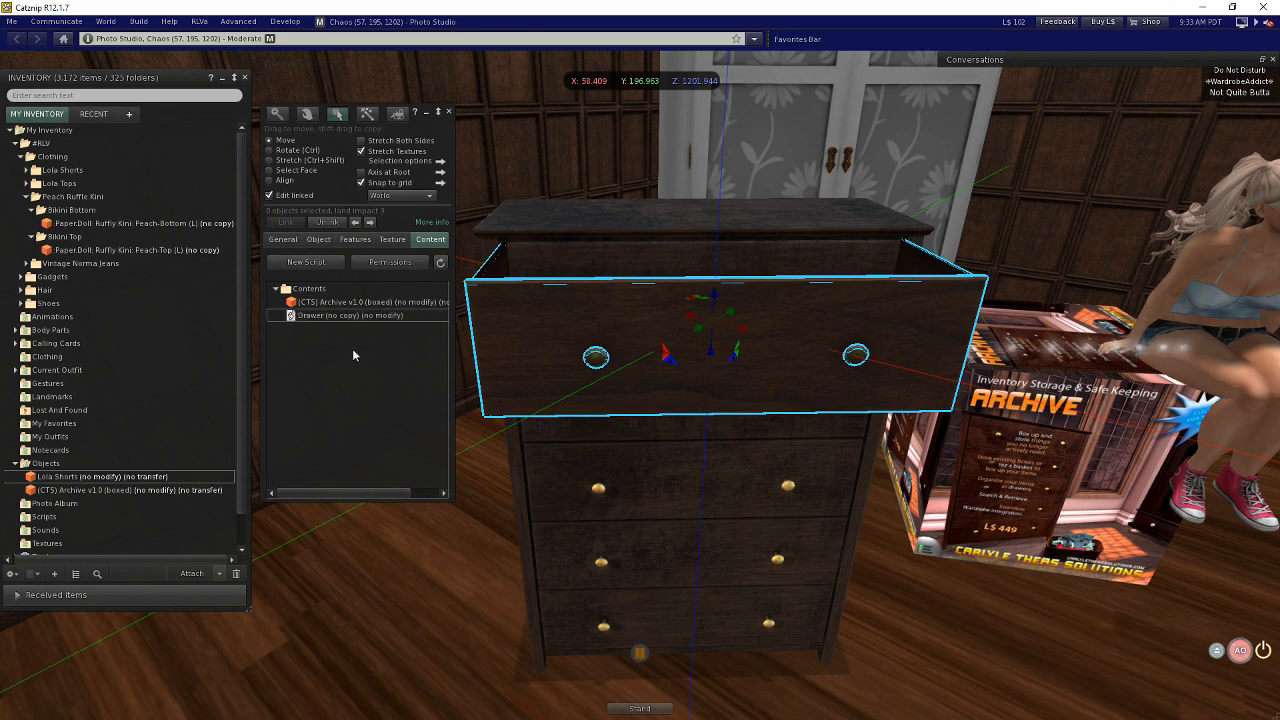
pyautogui.moveTo(350, 302)
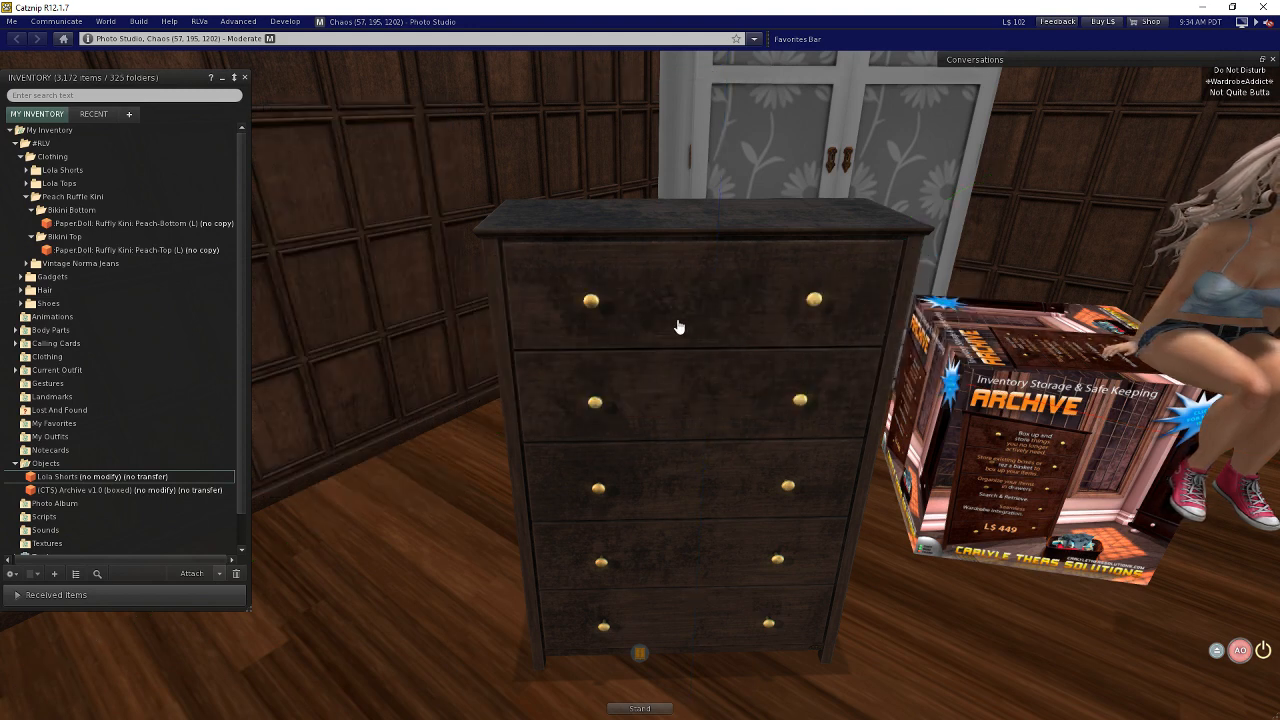
pyautogui.moveTo(680, 328)
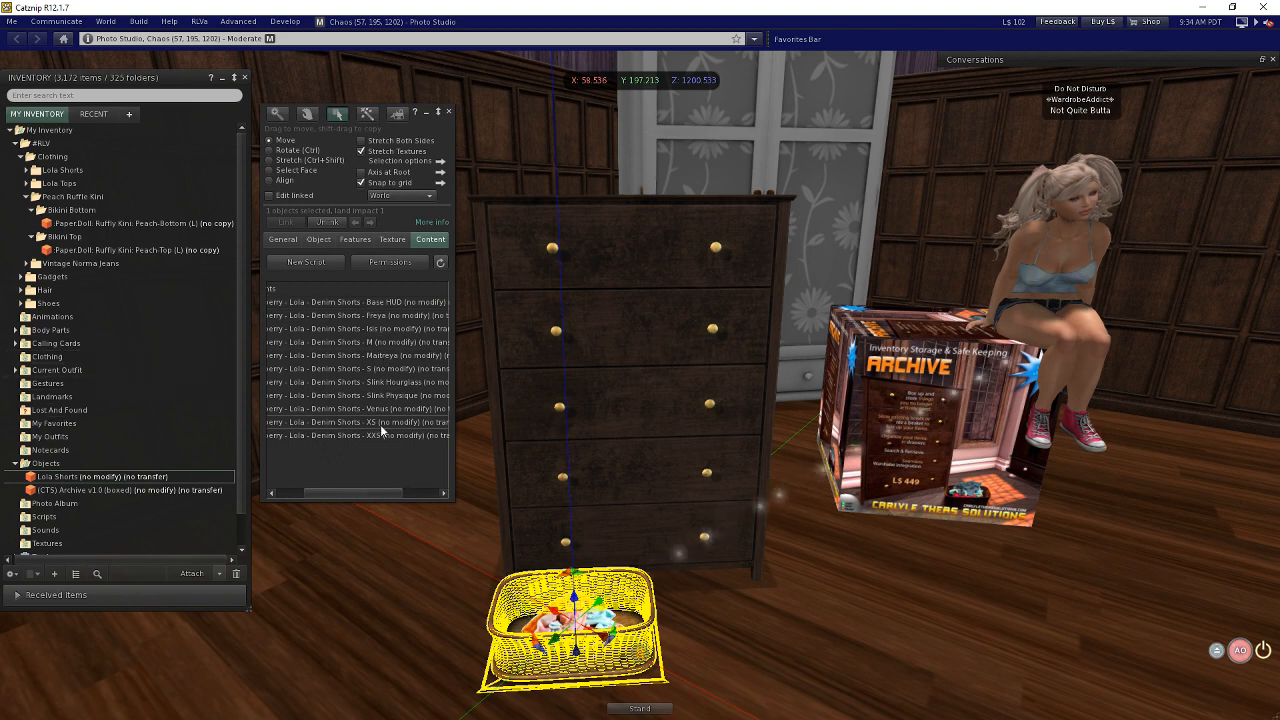
# - Expand the new Lola Shorts clothing folder and wear one of the Lola Denim Shorts
pyautogui.click(360, 356)
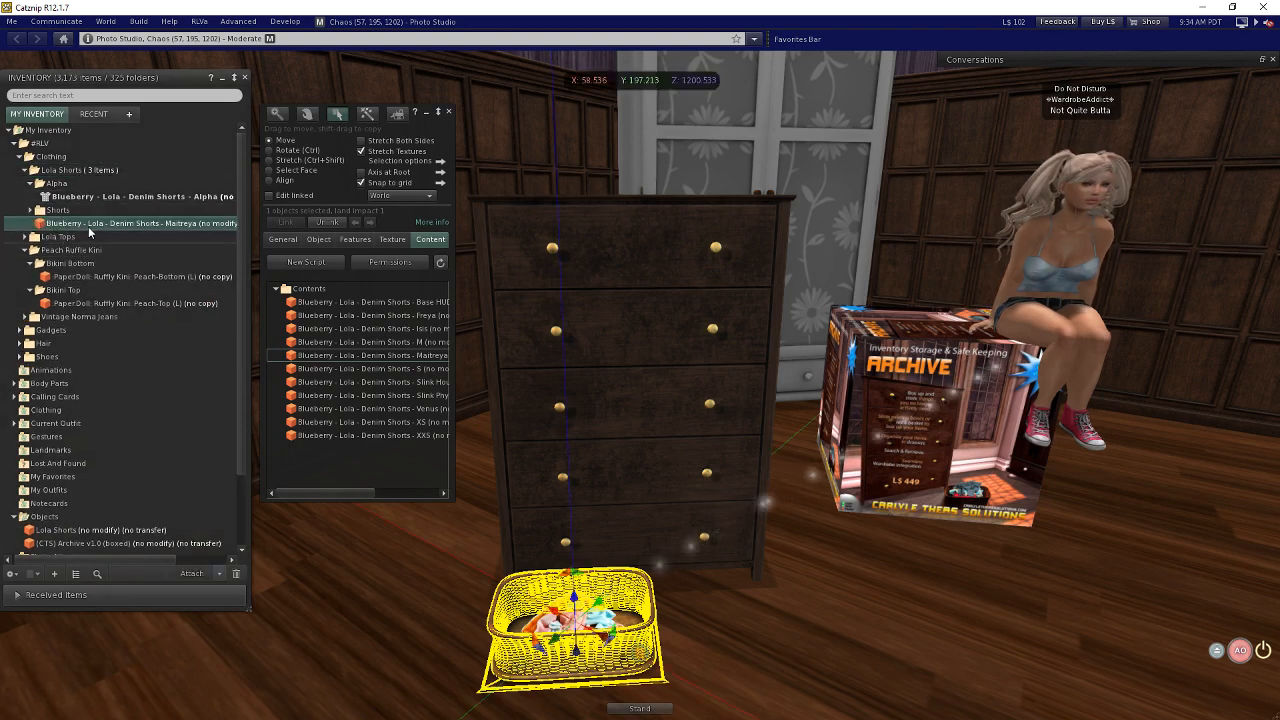
pyautogui.moveTo(90, 224)
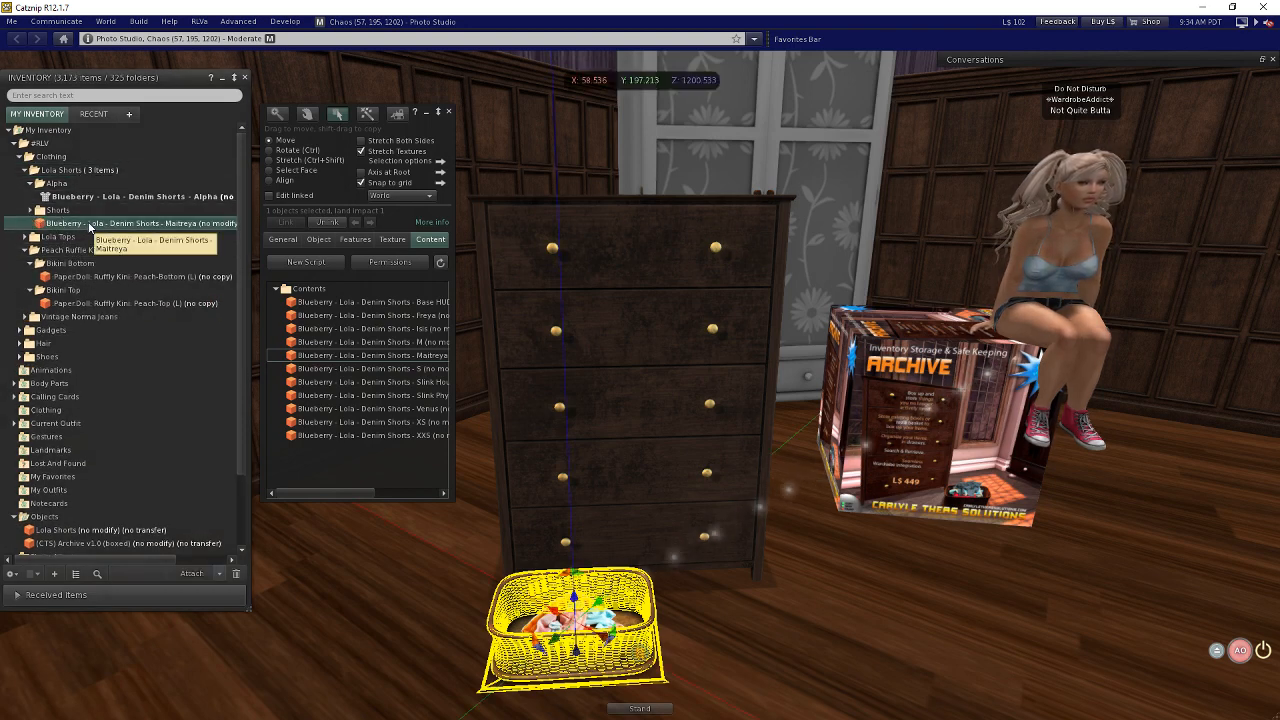
pyautogui.rightClick(90, 224)
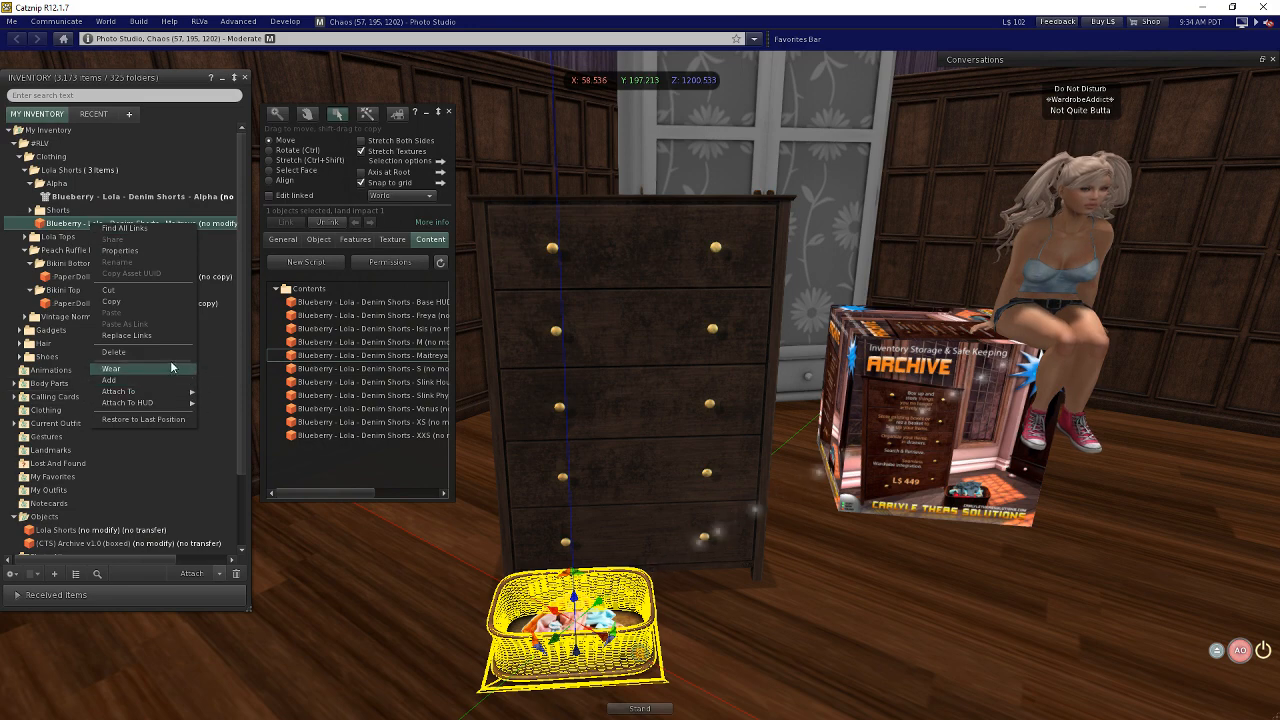
pyautogui.click(112, 368)
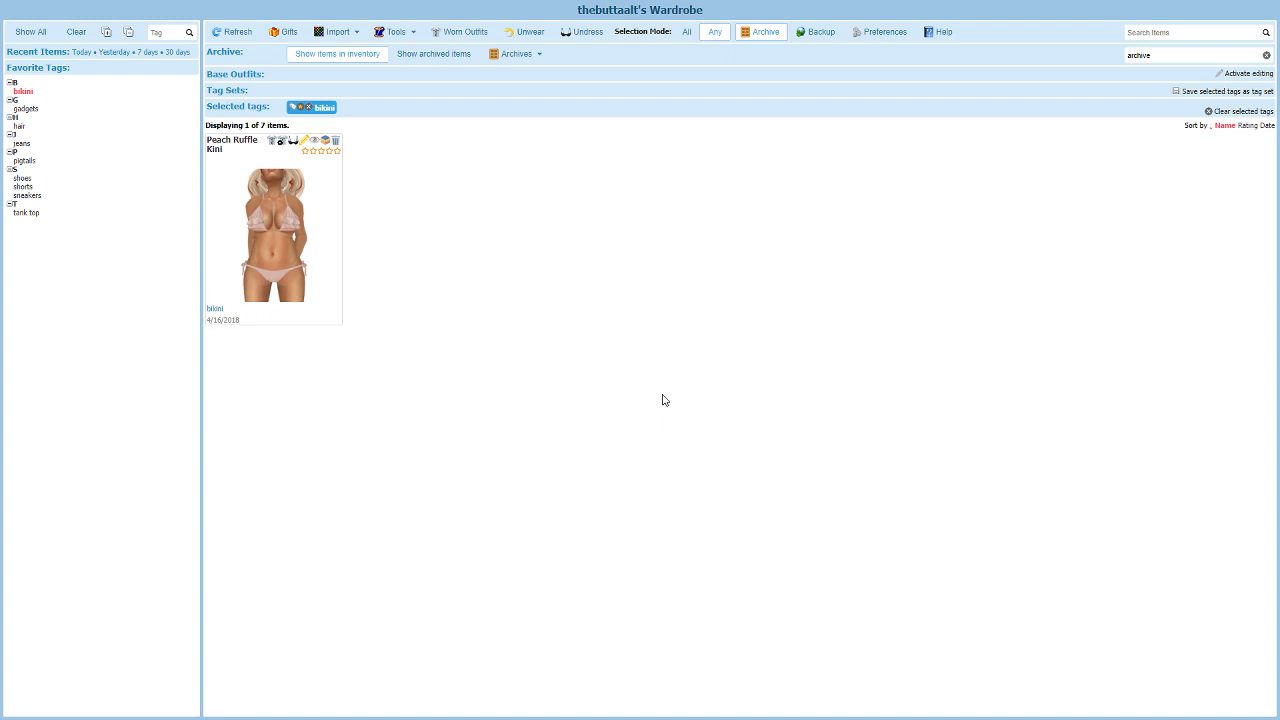
# - Filter by the shorts tag and retrieve Lola Shorts, leaving it kept in the archive
pyautogui.click(76, 32)
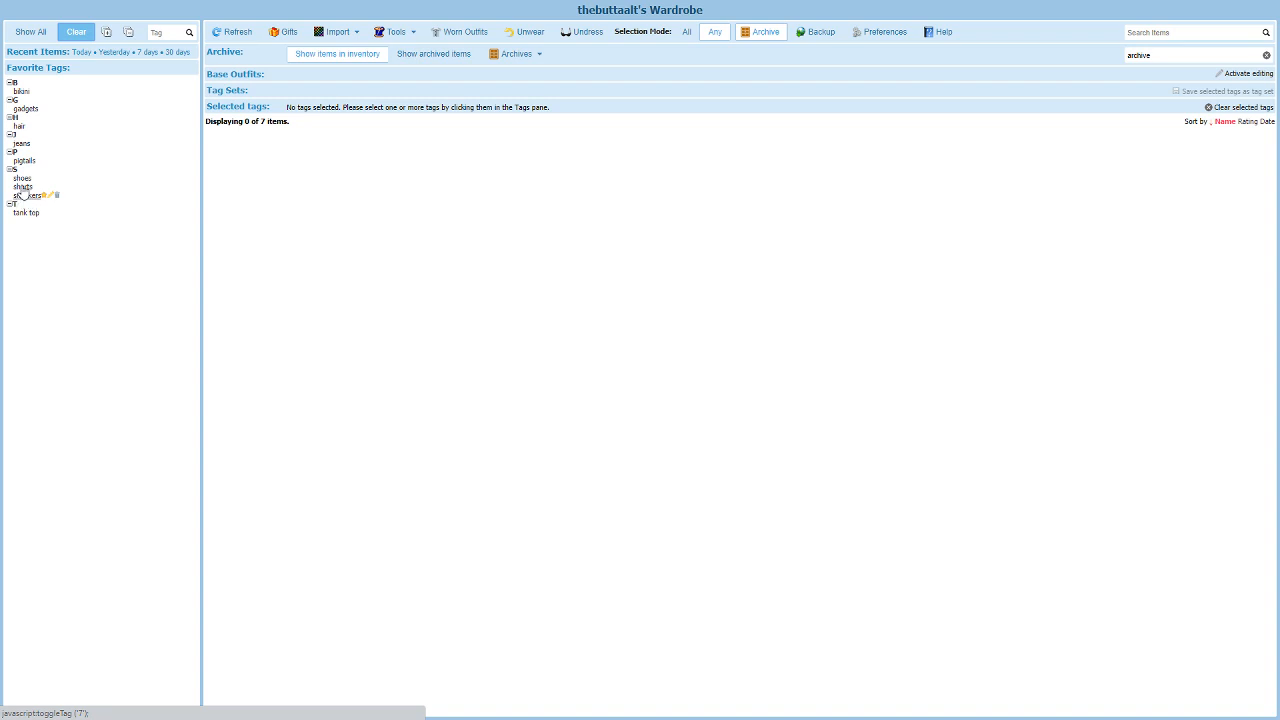
pyautogui.click(24, 188)
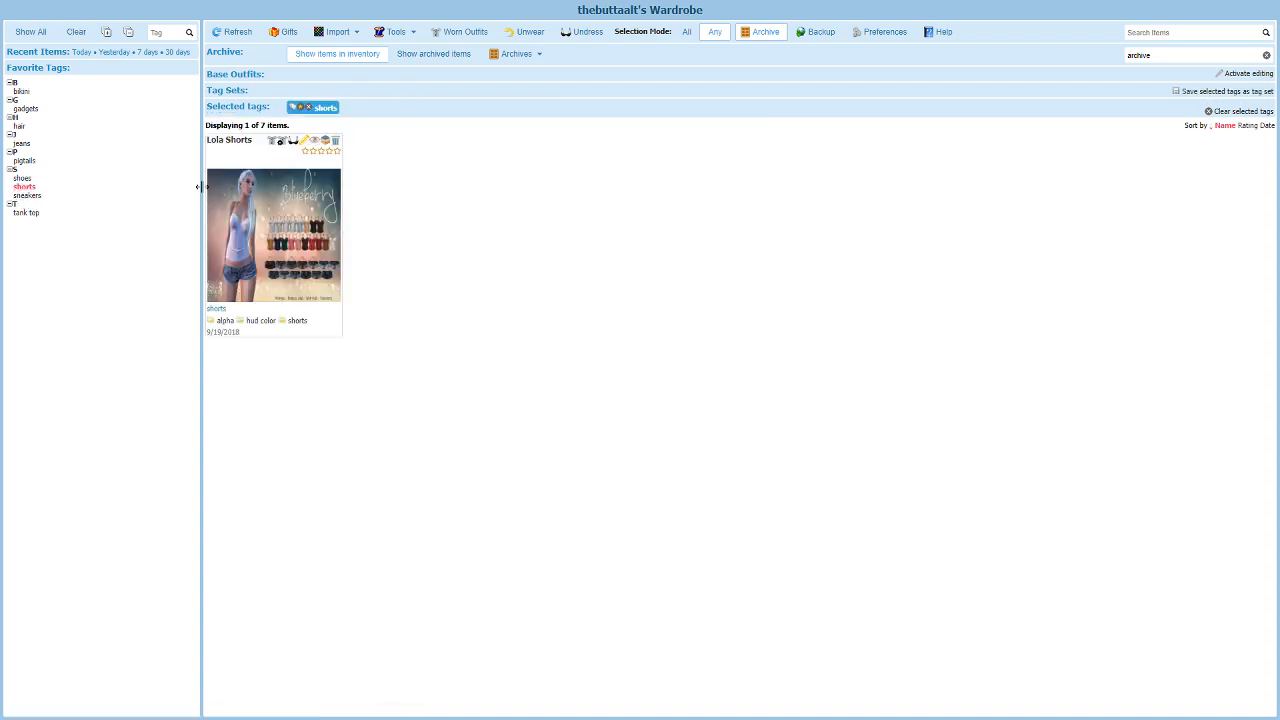
pyautogui.moveTo(324, 140)
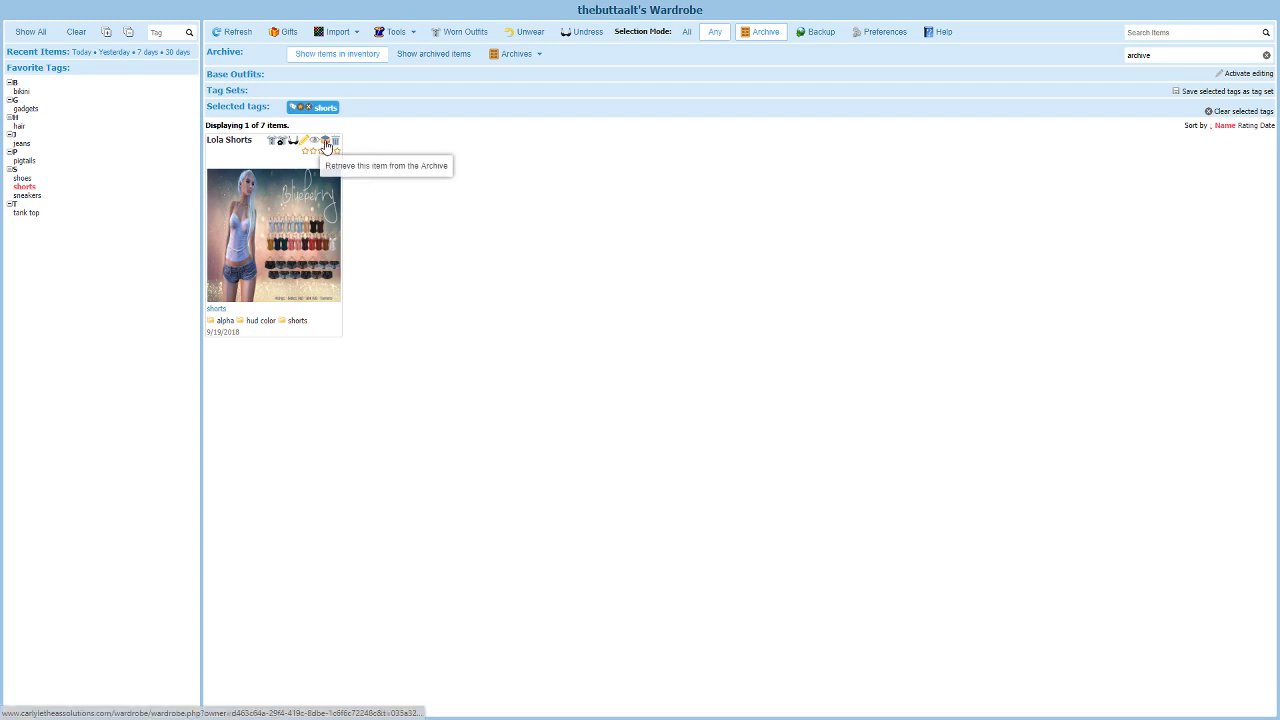
pyautogui.click(324, 140)
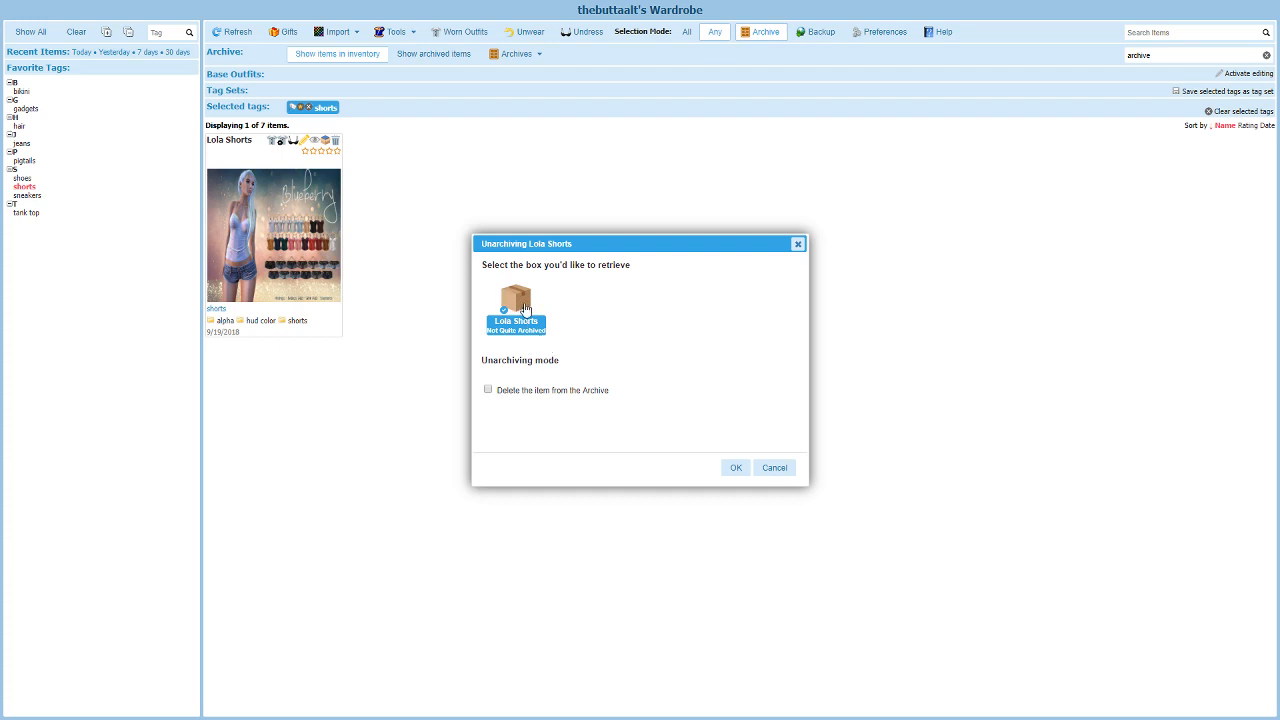
pyautogui.moveTo(520, 304)
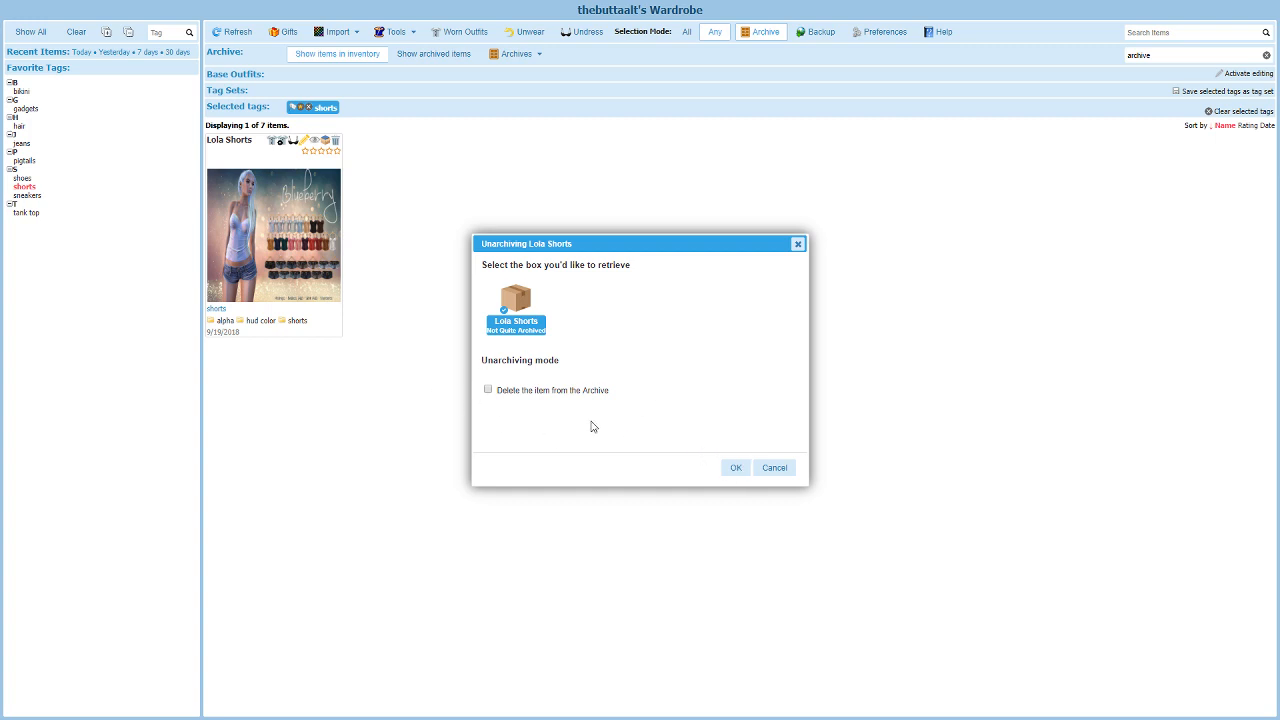
pyautogui.click(736, 468)
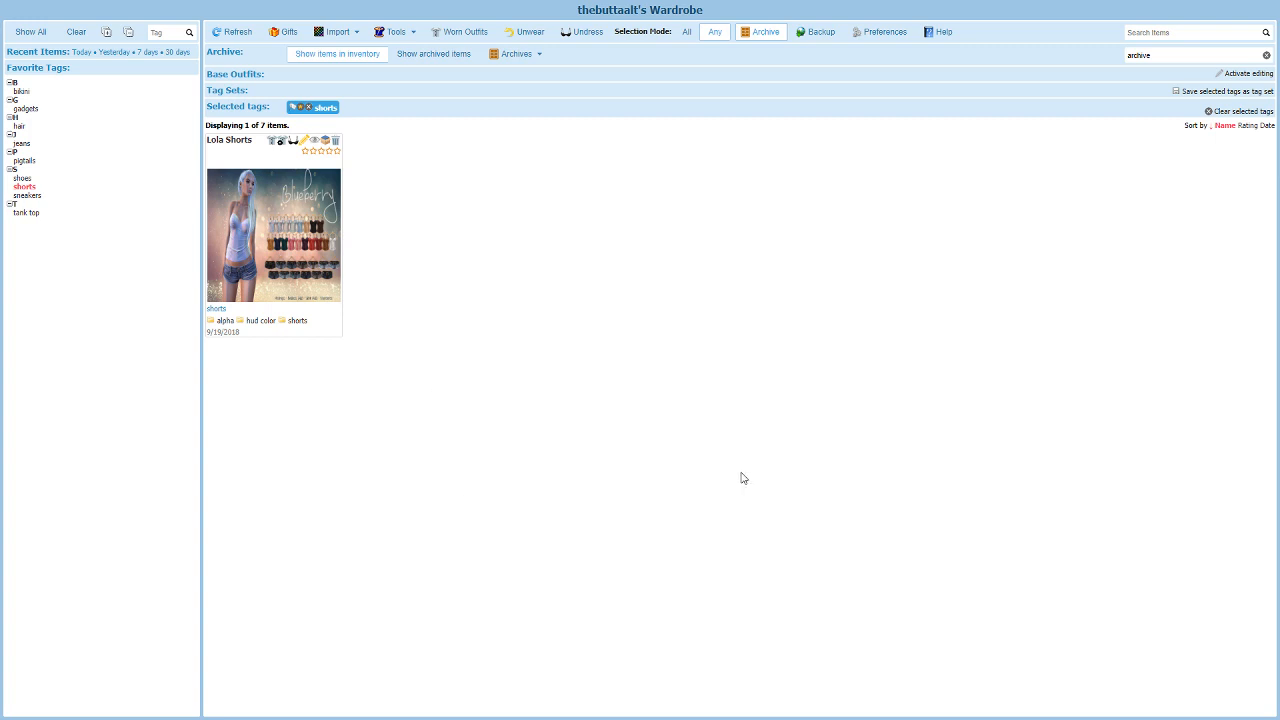
pyautogui.moveTo(736, 472)
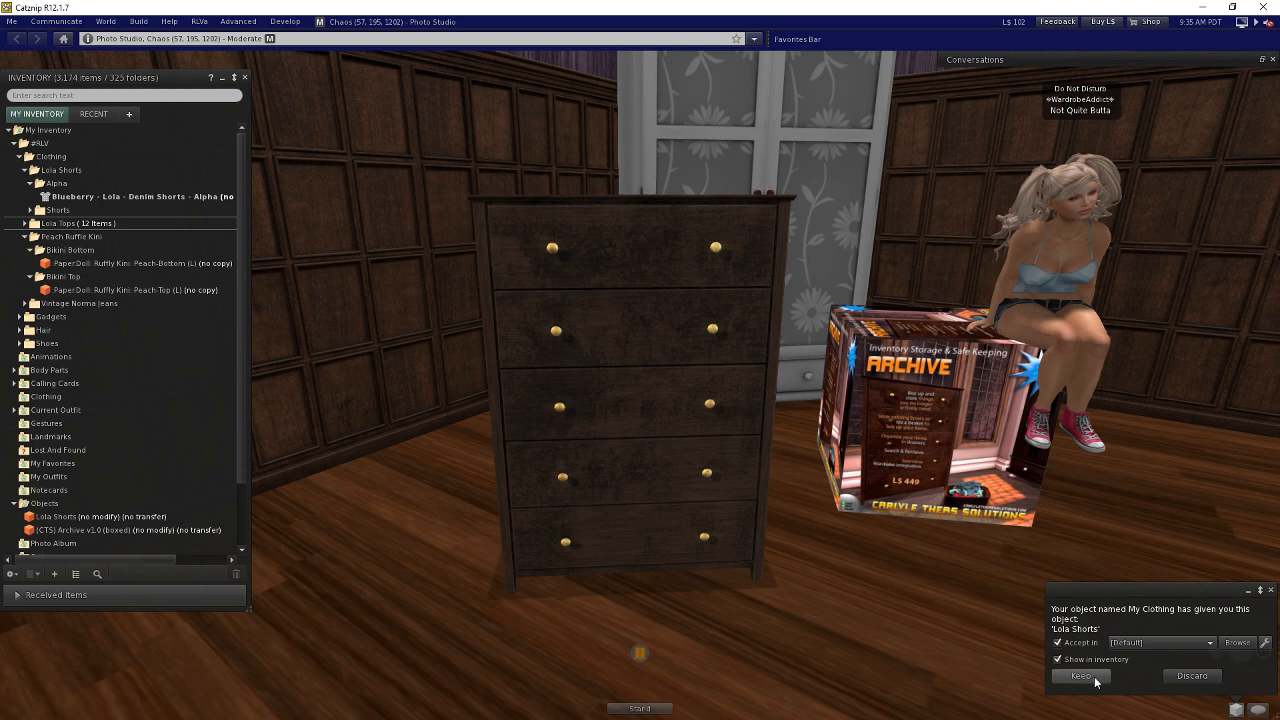
# - Keep the delivered Lola Shorts and delete the Lola Shorts boxes from the Objects folder
pyautogui.click(1080, 676)
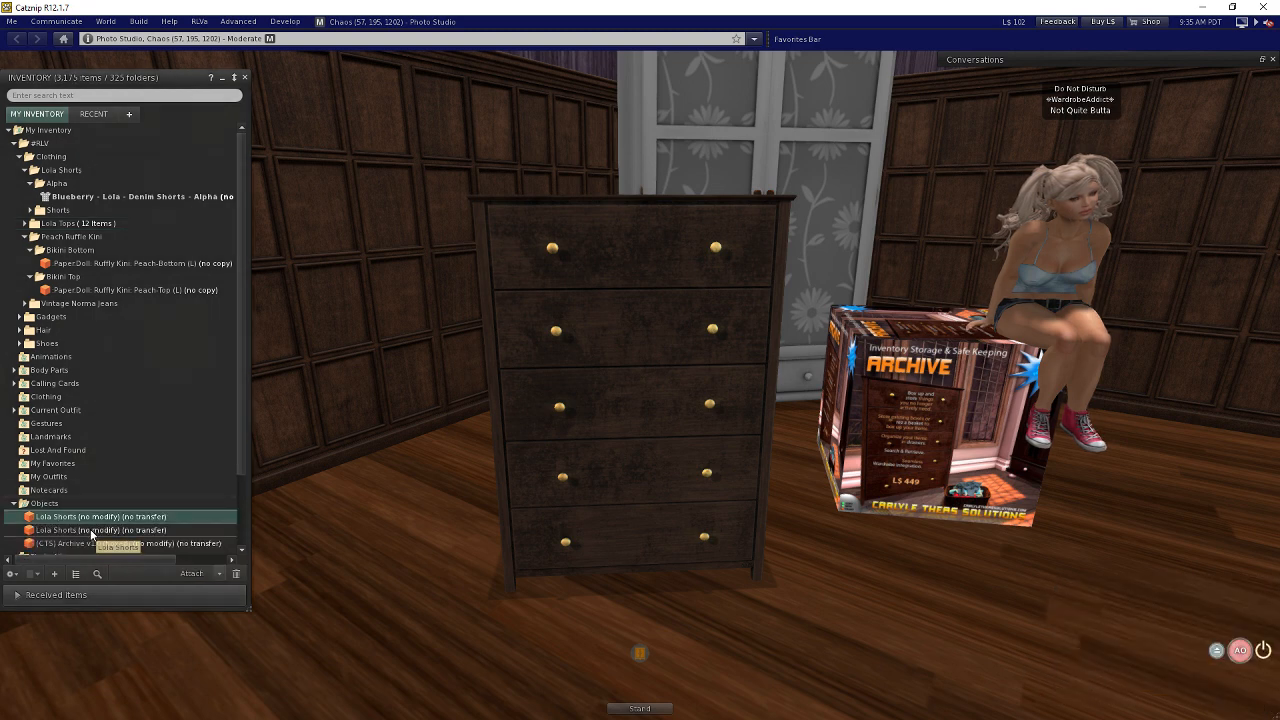
pyautogui.rightClick(64, 530)
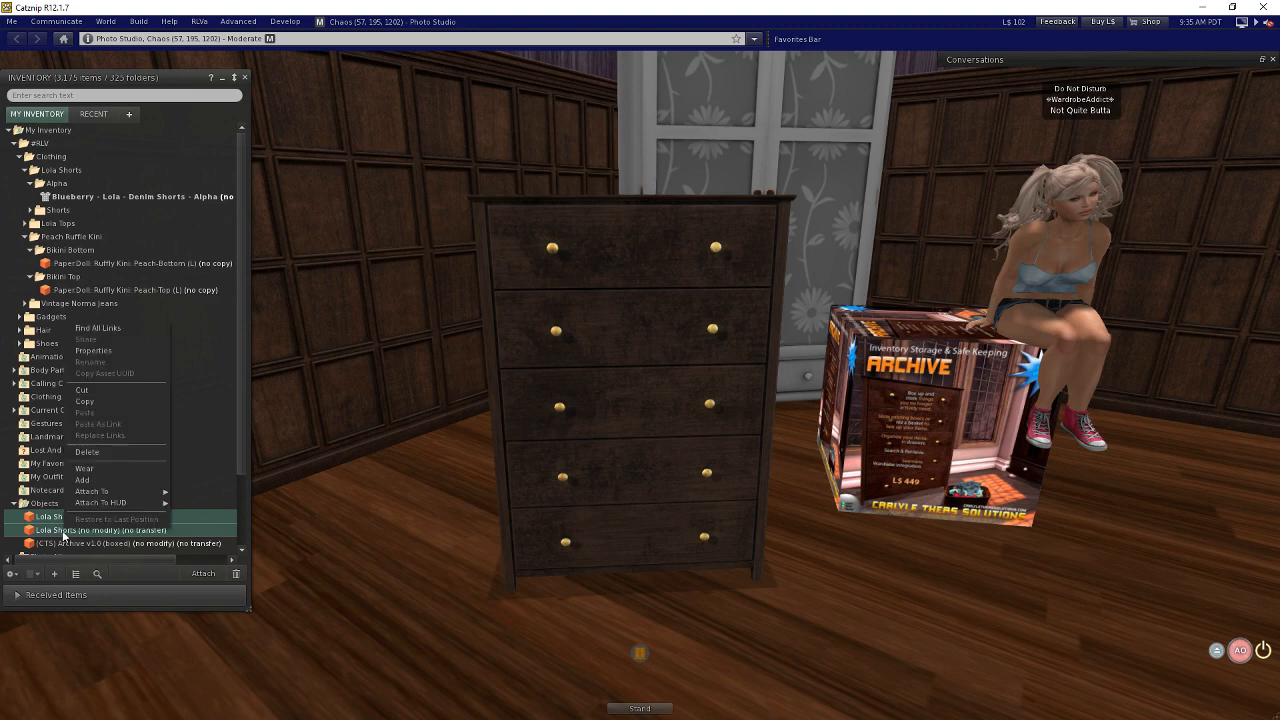
pyautogui.click(88, 452)
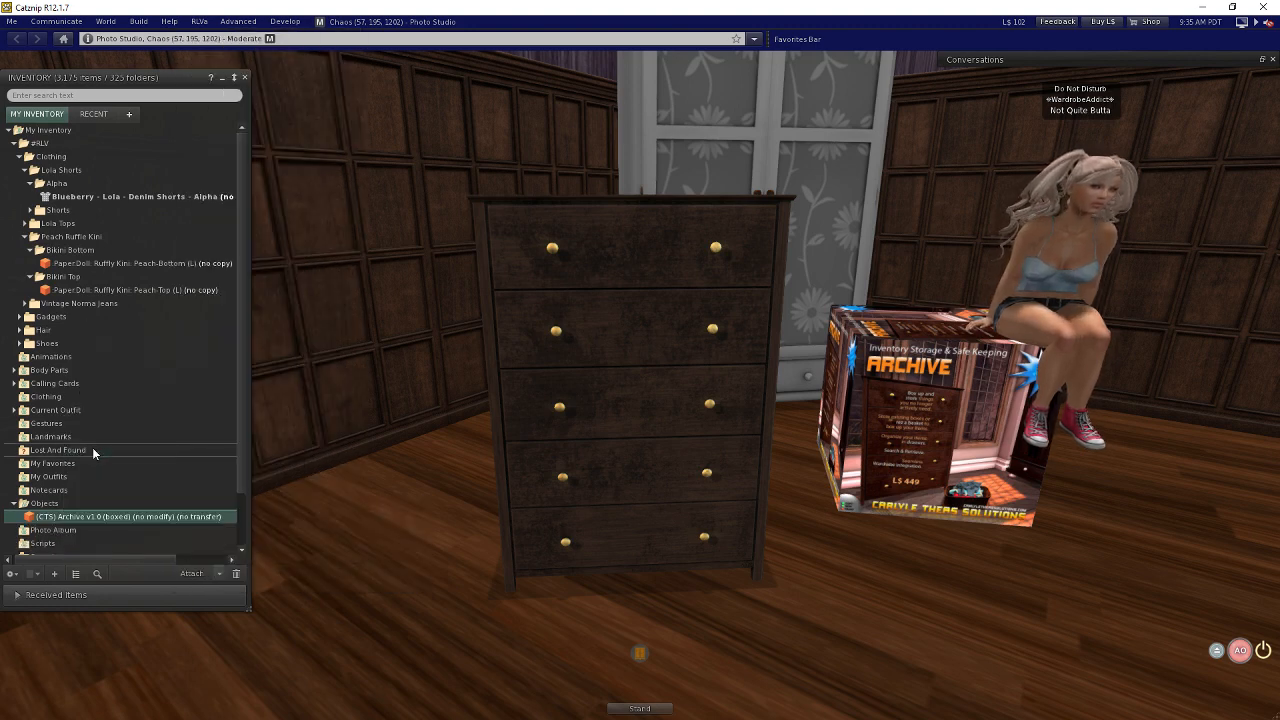